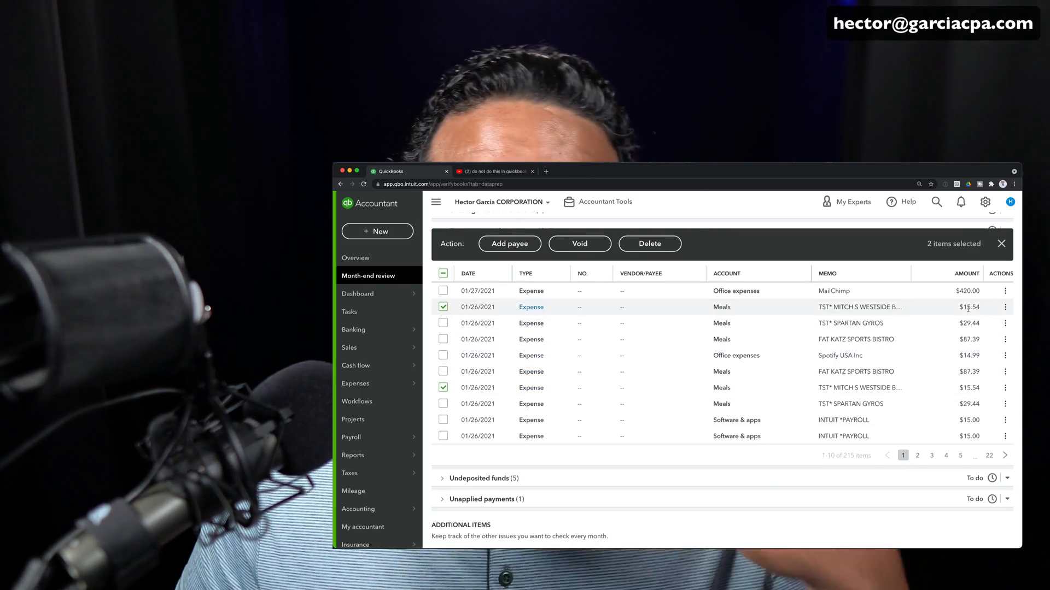
left_click(510, 244)
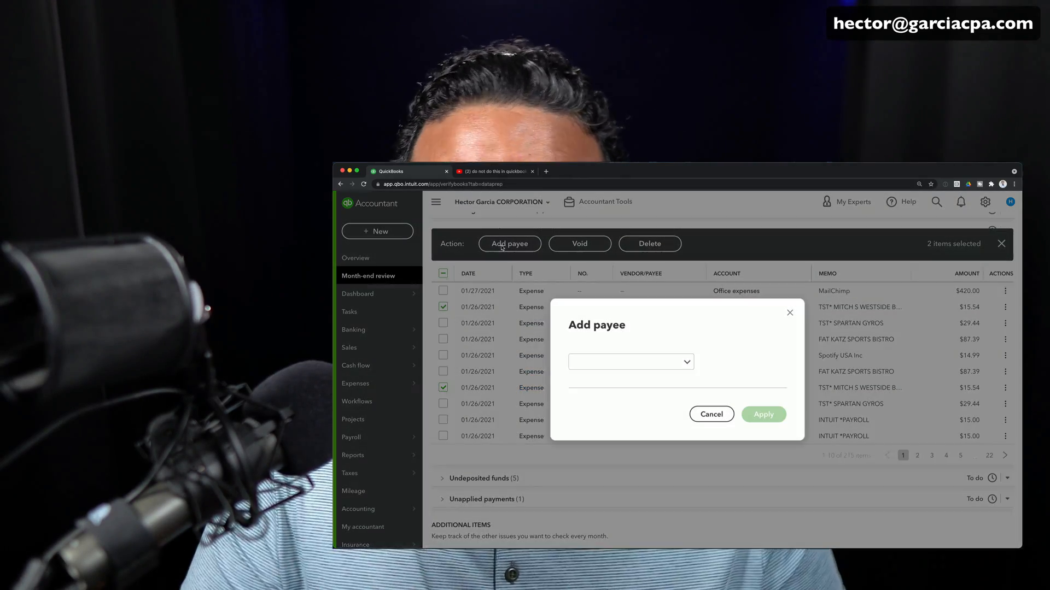
type("mitch")
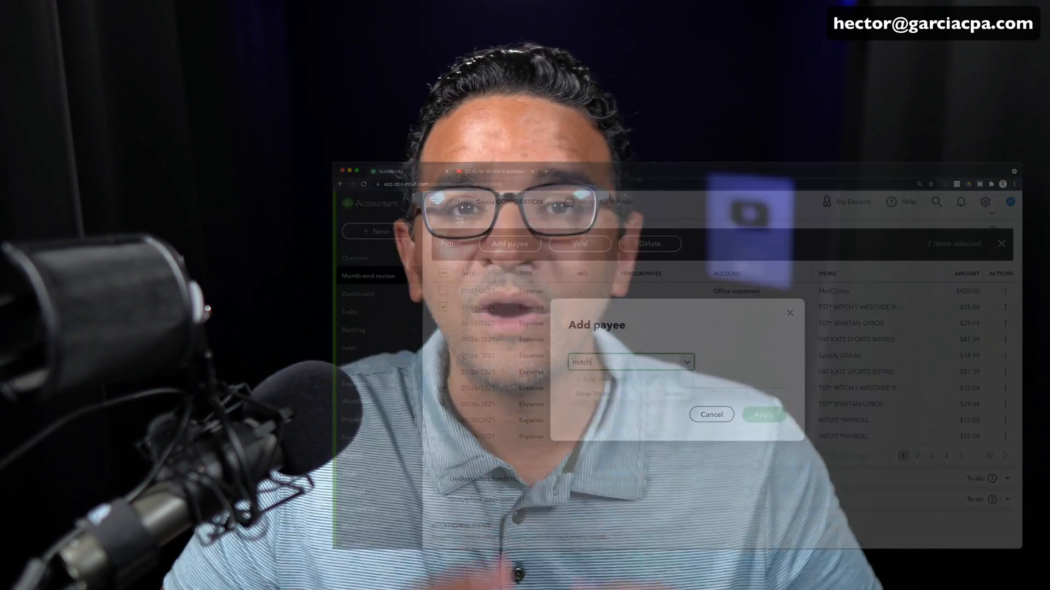
left_click(246, 15)
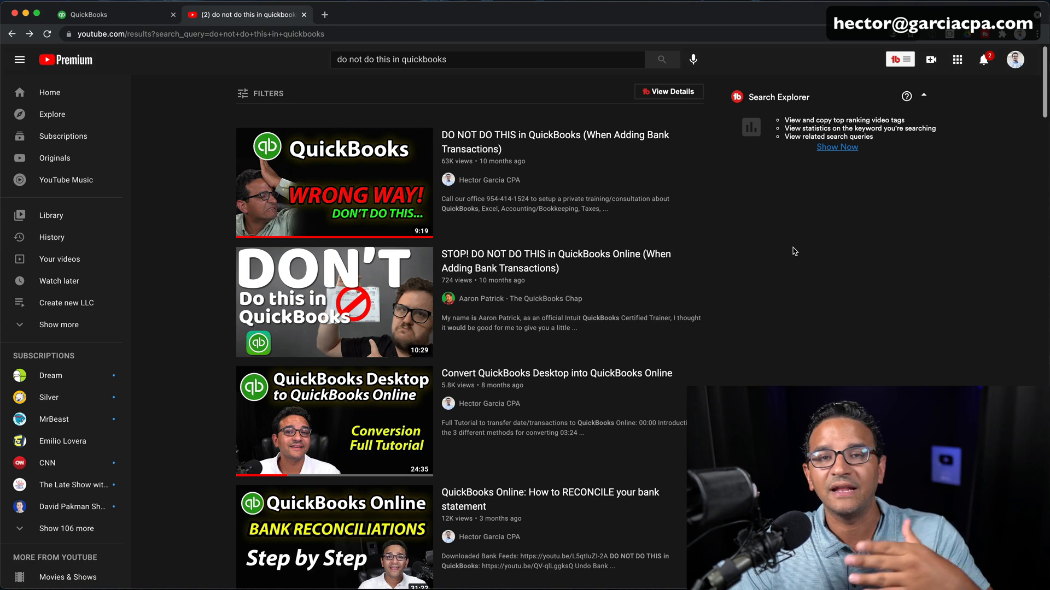
mouse_move(621, 278)
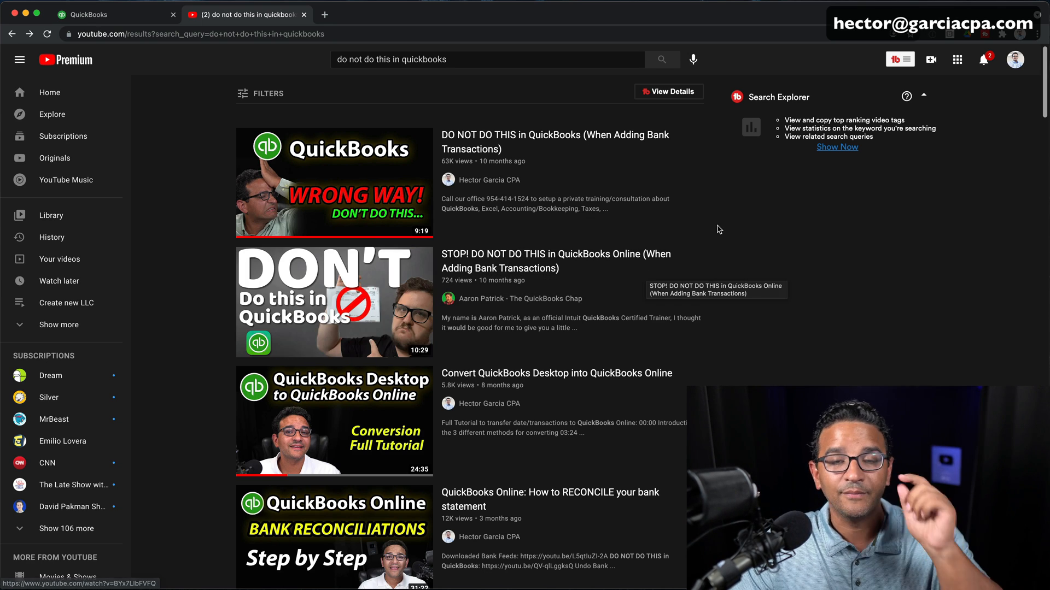
mouse_move(789, 211)
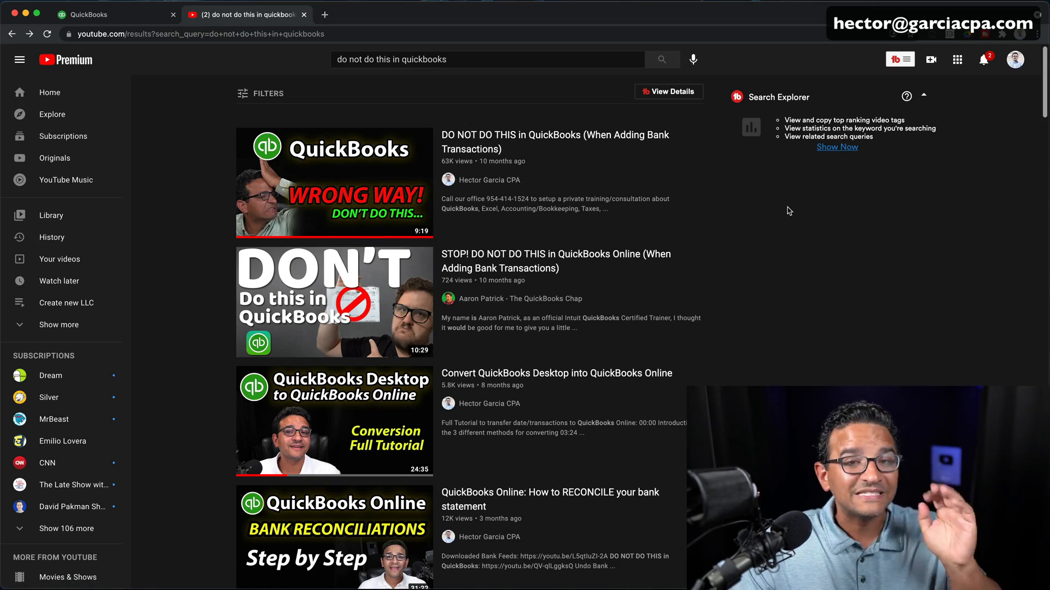
left_click(87, 15)
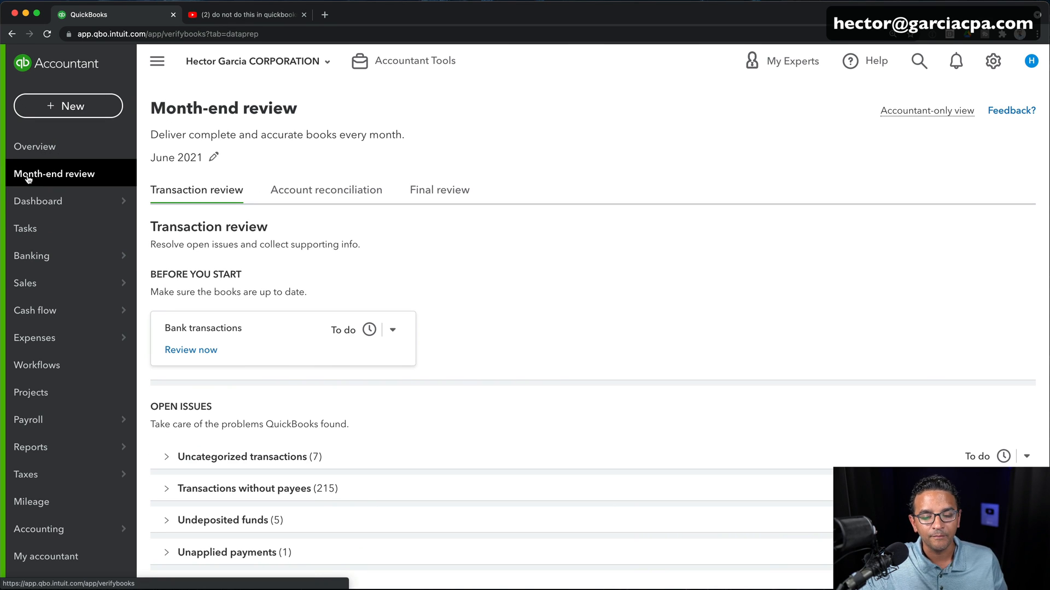
Scroll to Open Issues and expand Transactions without payees (215)
scroll("down", 3)
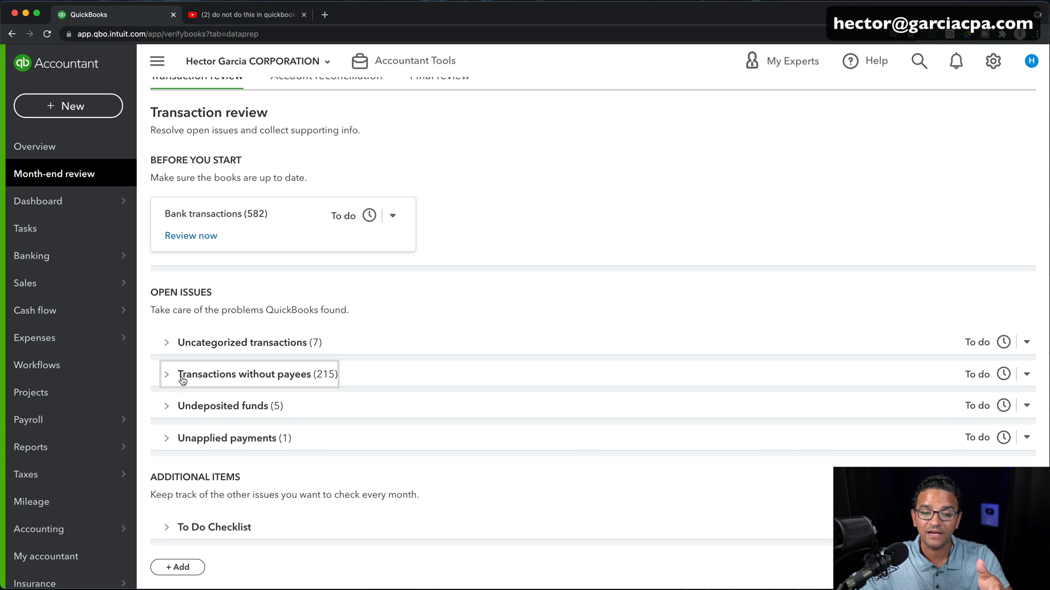
left_click(168, 374)
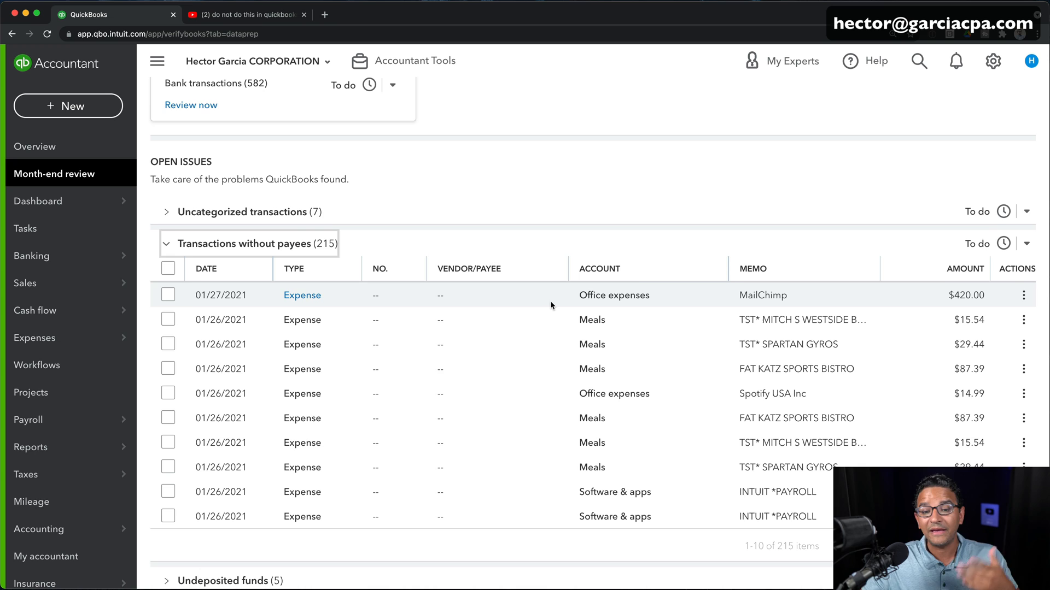
scroll("down", 3)
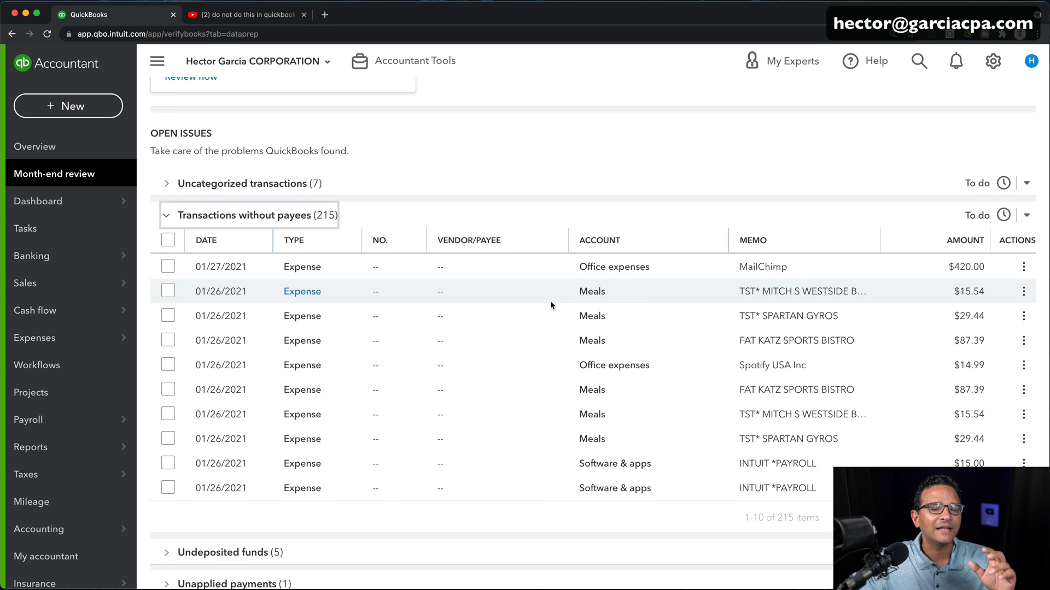
mouse_move(517, 192)
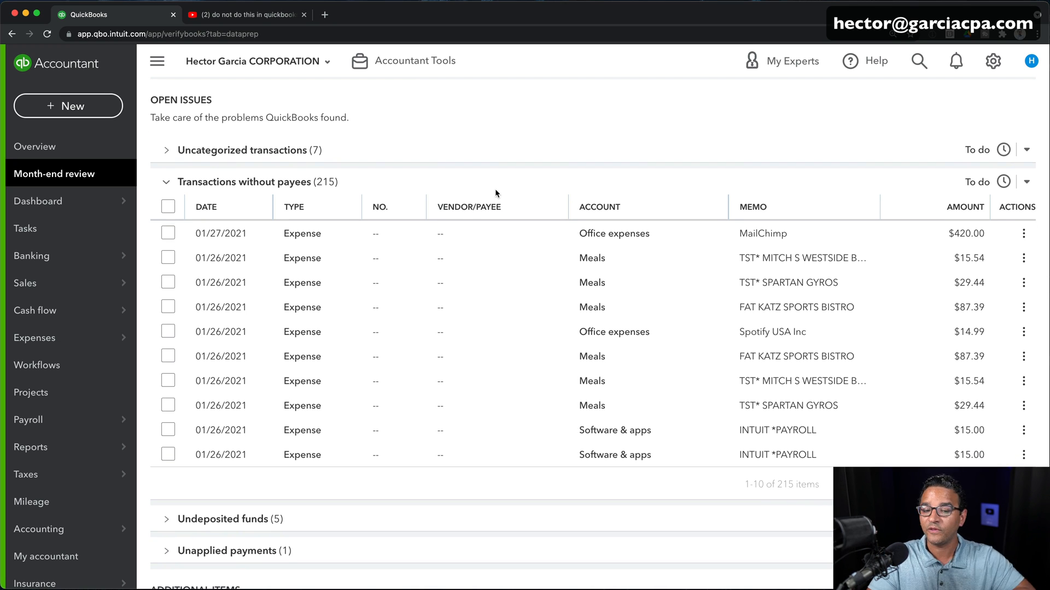
mouse_move(166, 180)
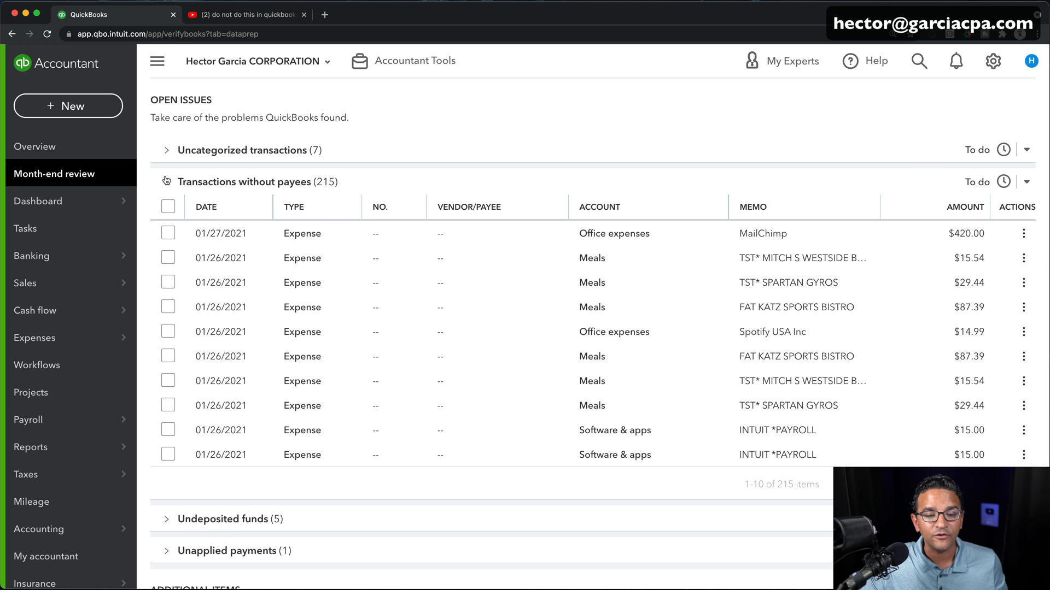
scroll("down", 3)
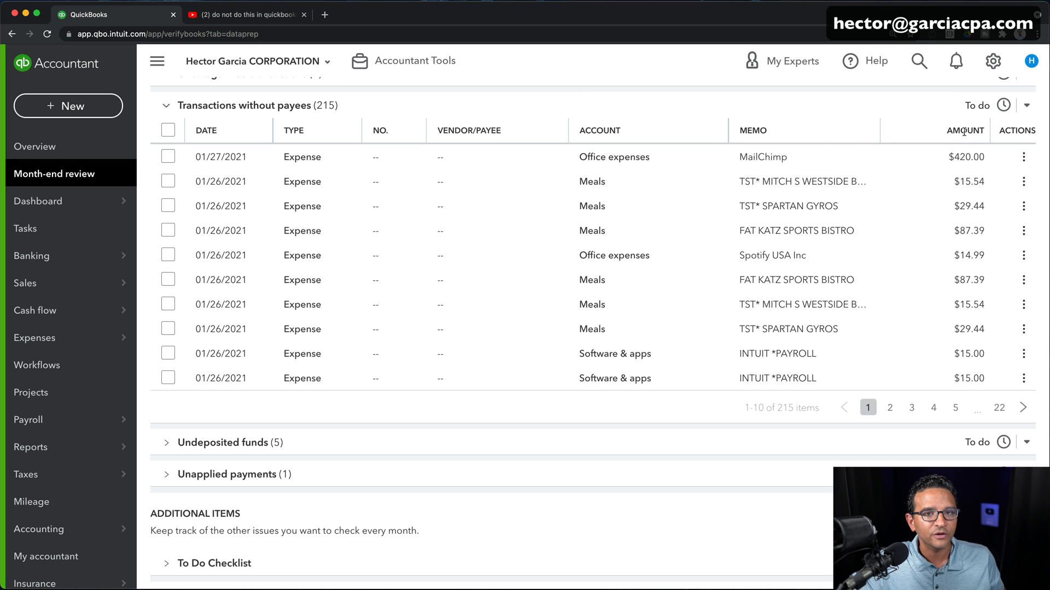
mouse_move(677, 138)
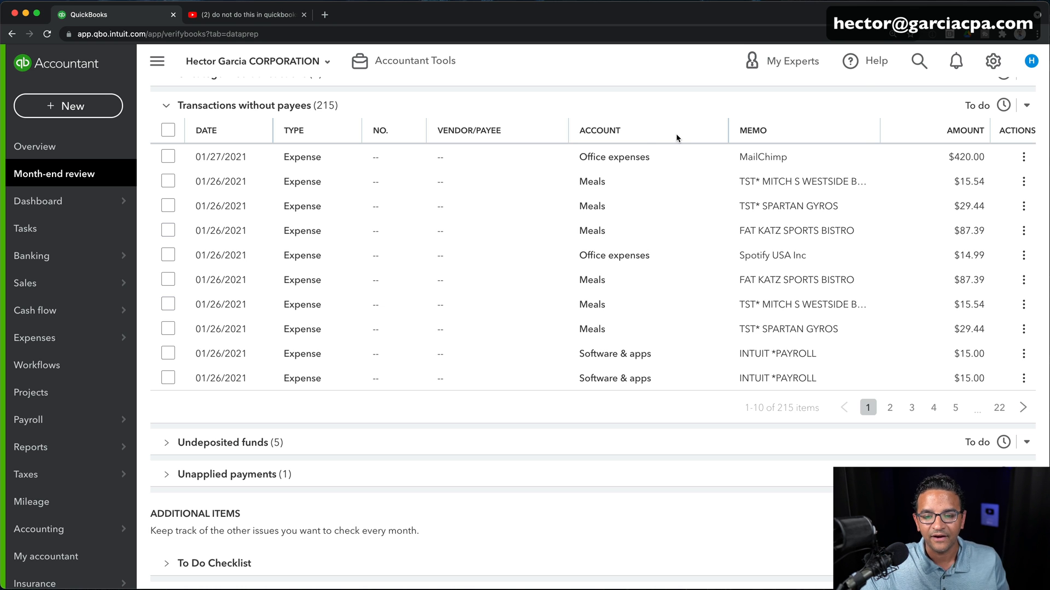
right_click(220, 130)
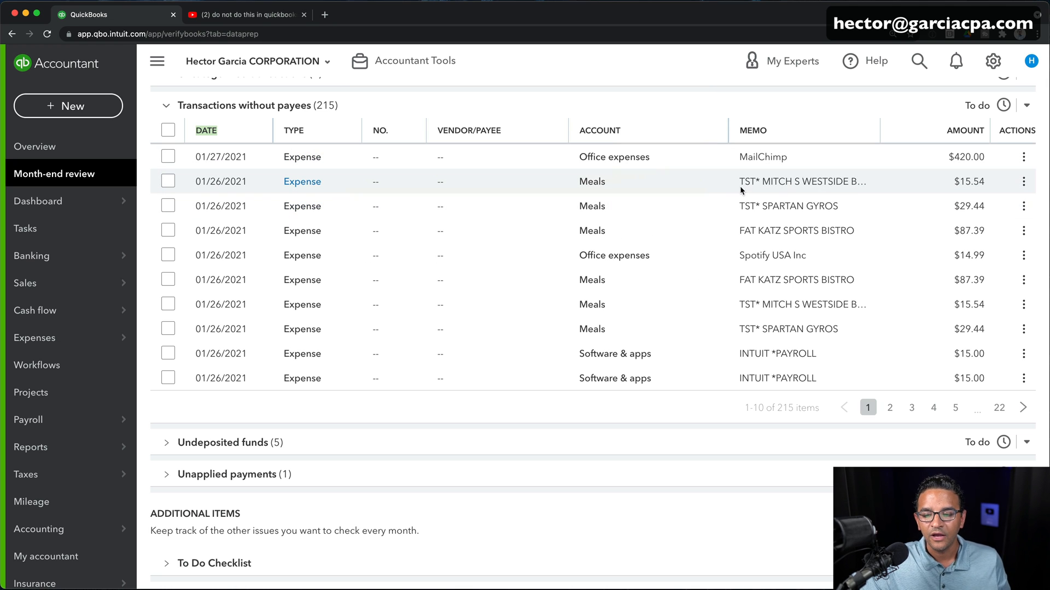
mouse_move(852, 196)
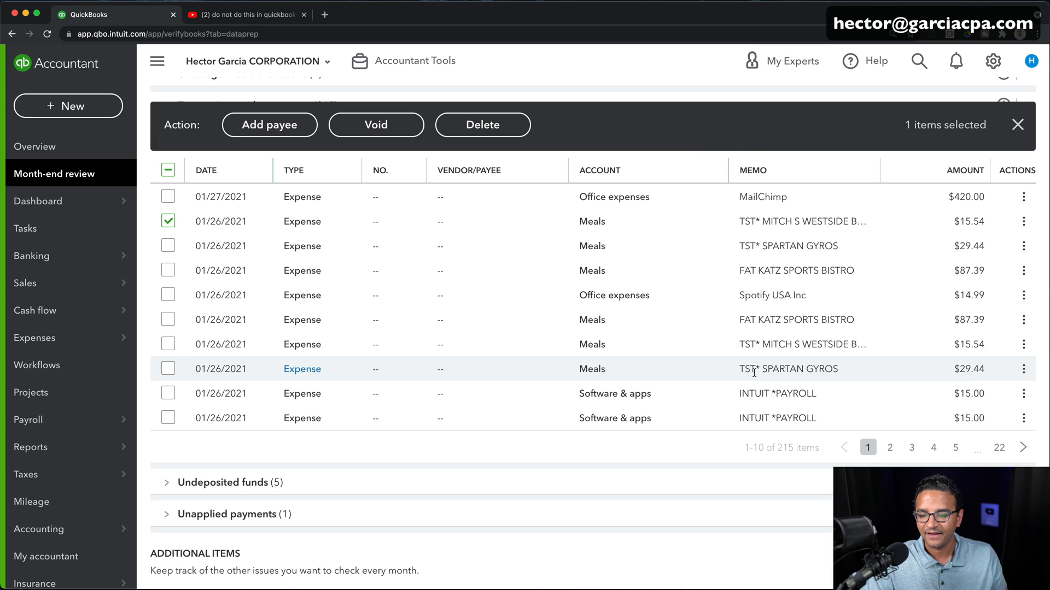
mouse_move(416, 345)
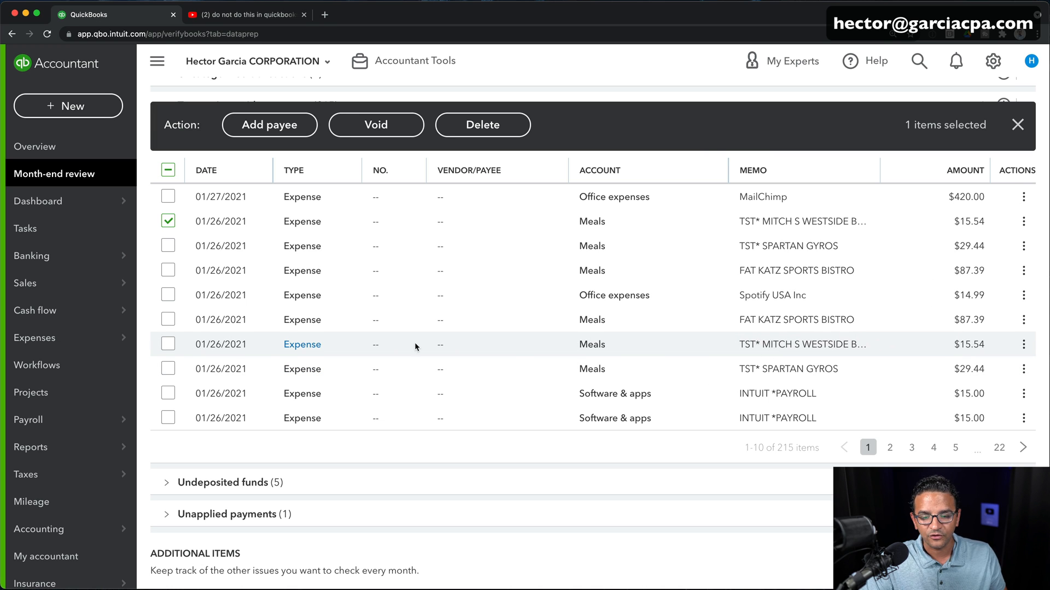
left_click(168, 344)
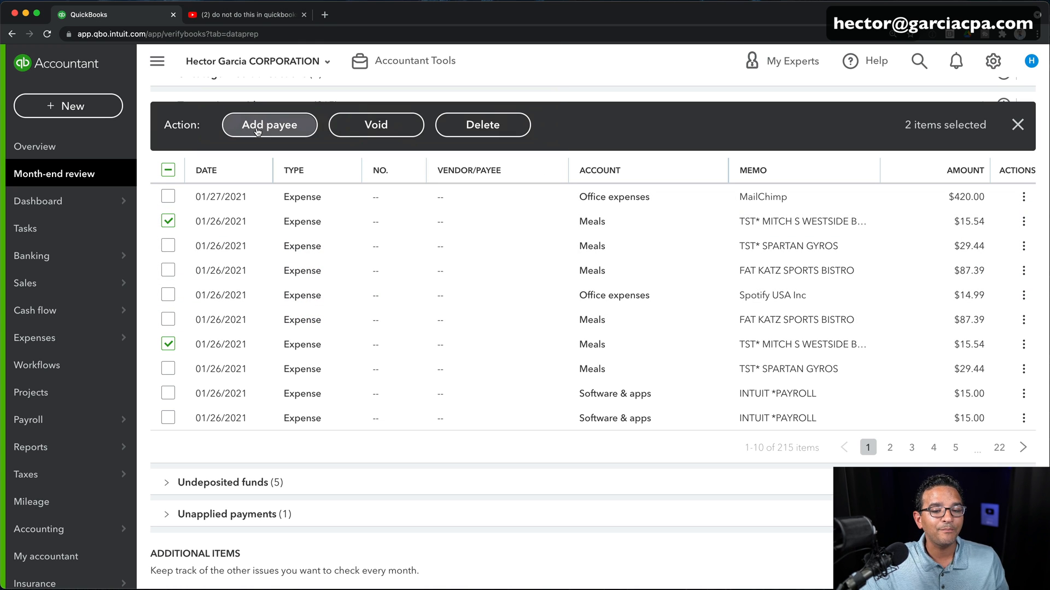
left_click(269, 125)
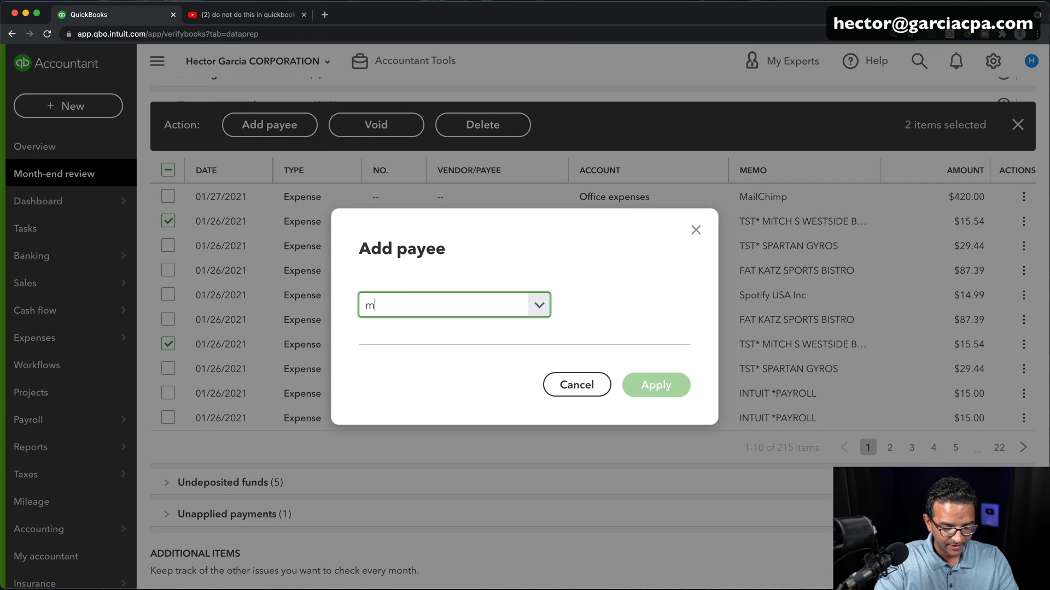
type("itch")
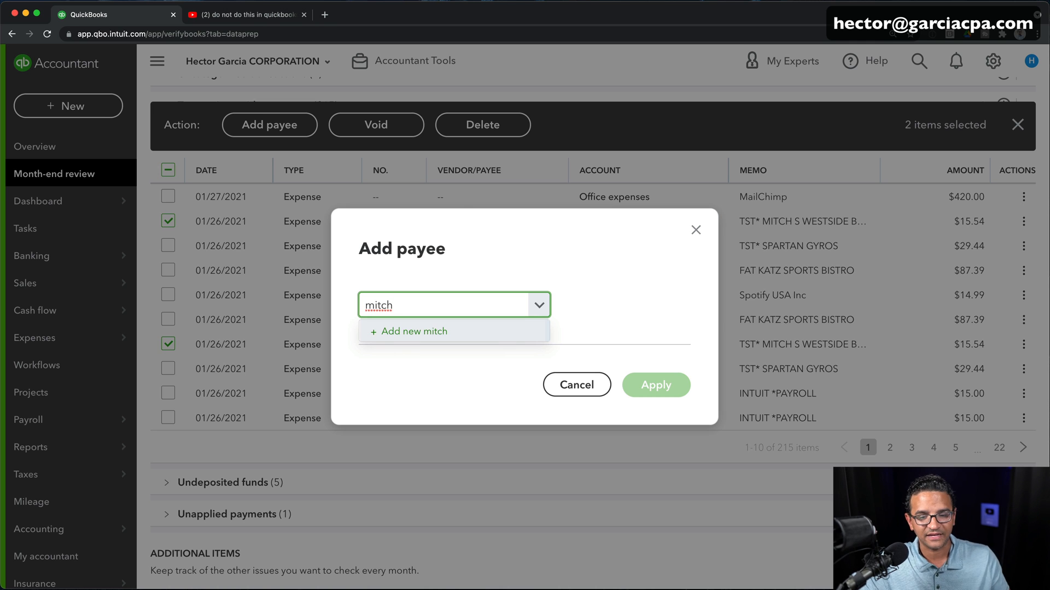
left_click(656, 385)
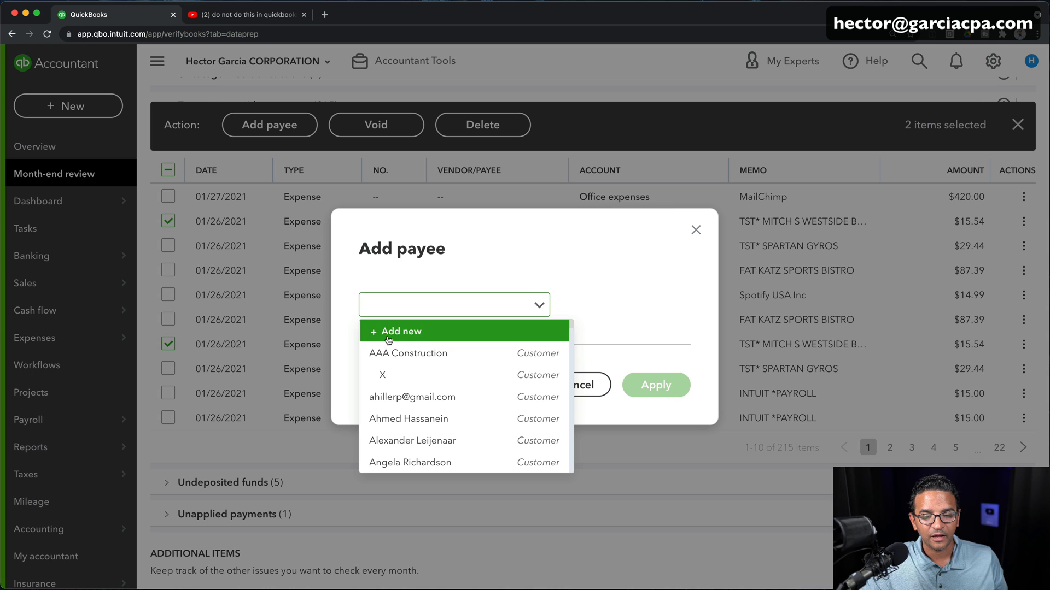
left_click(400, 331)
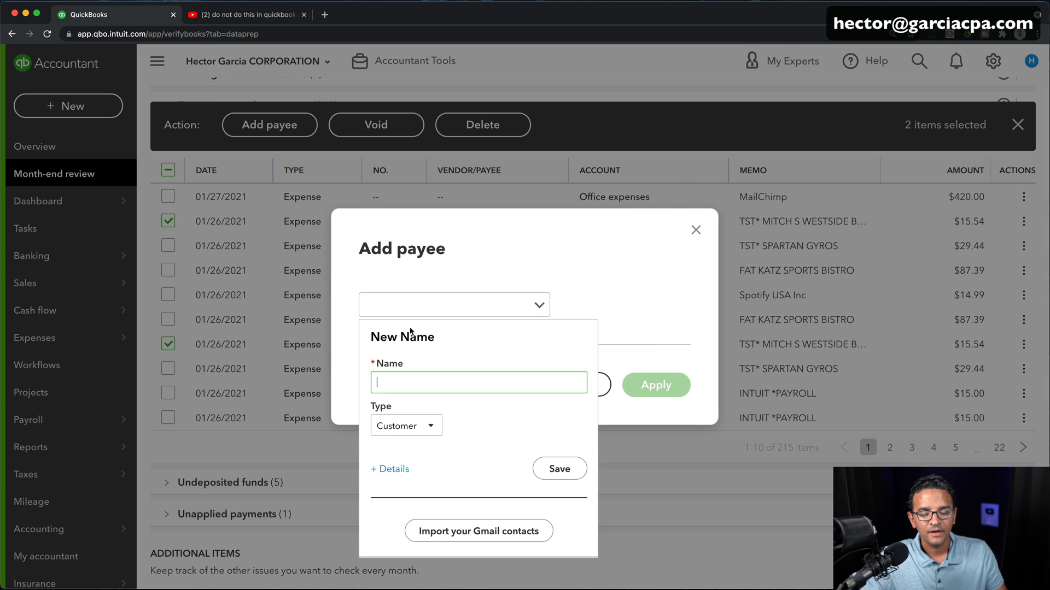
left_click(406, 425)
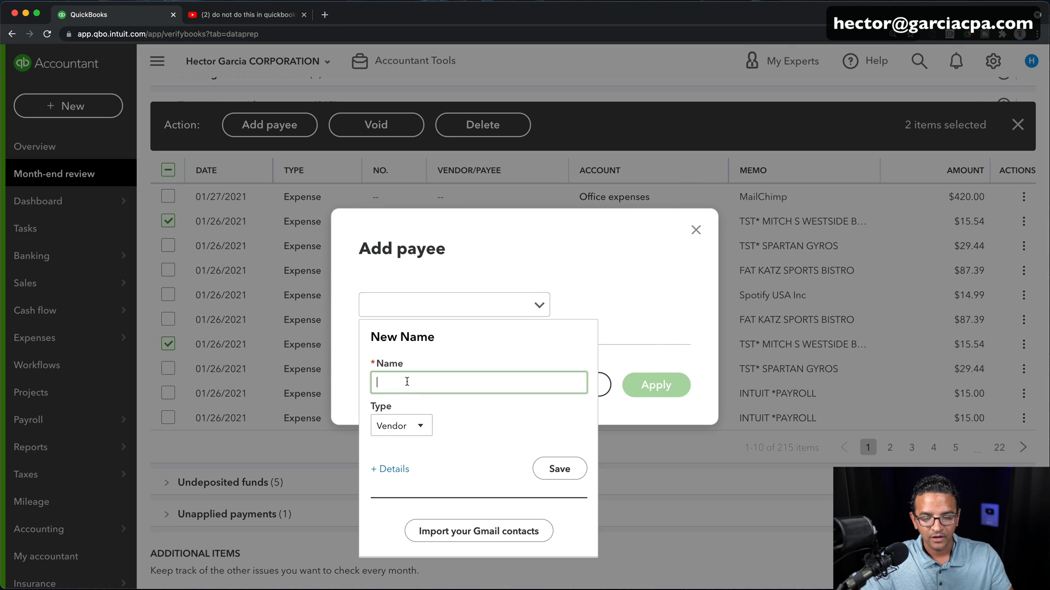
type("Mitch Westside")
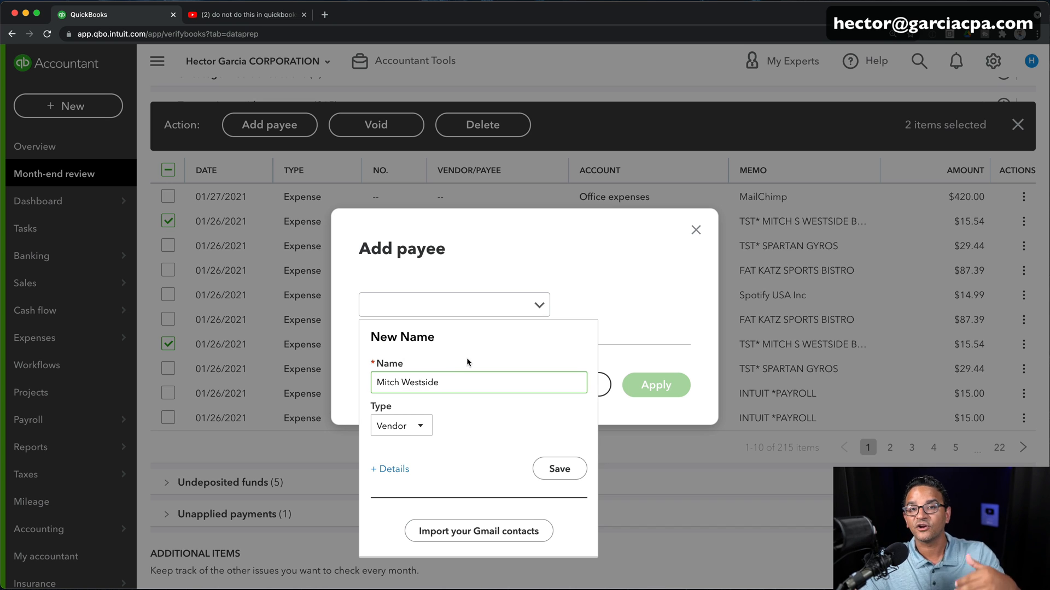
mouse_move(431, 409)
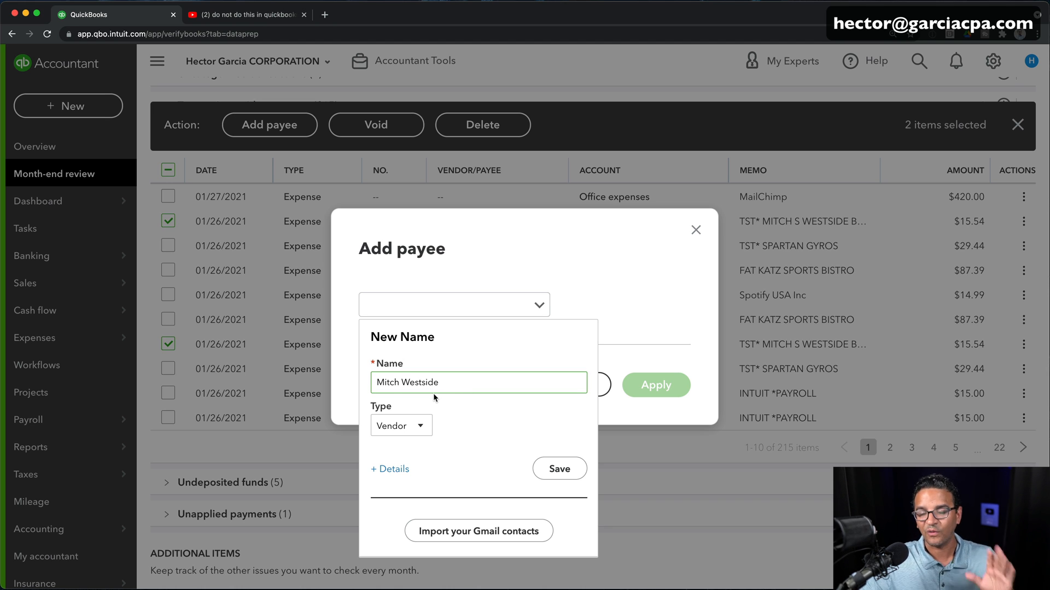
mouse_move(541, 485)
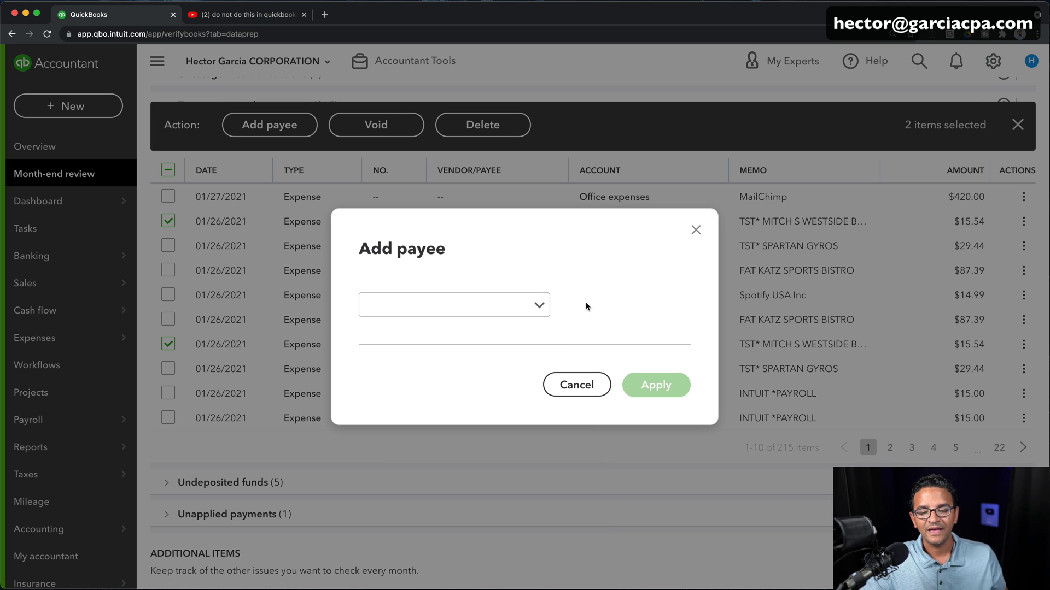
left_click(447, 305)
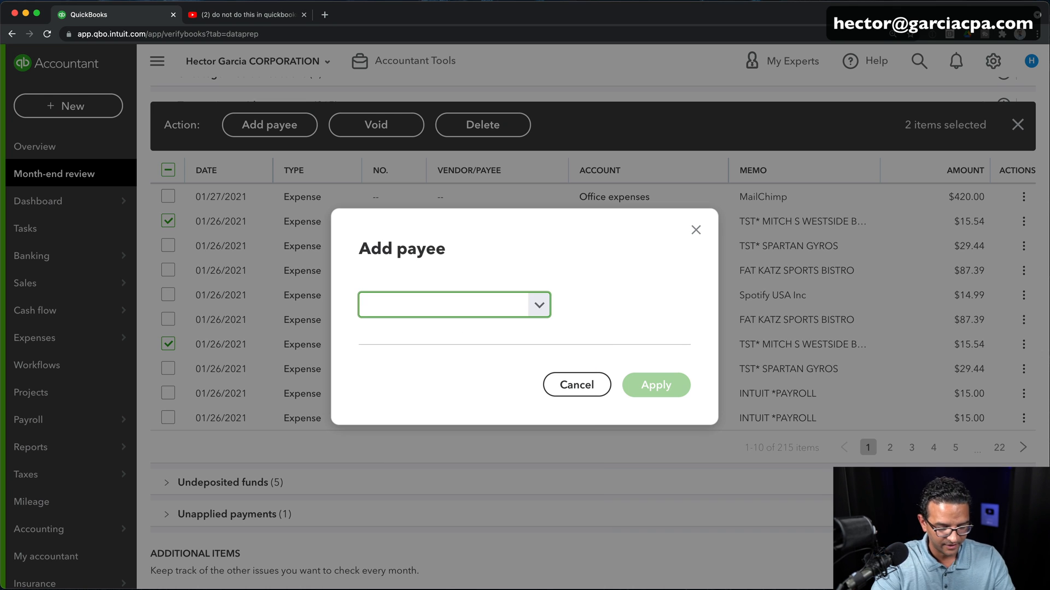
type("mit")
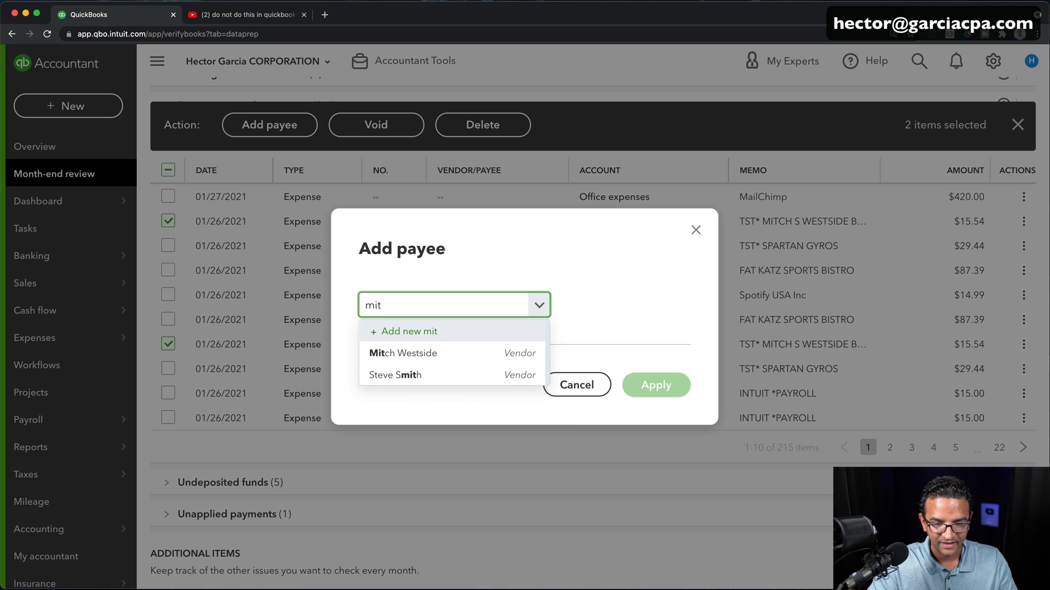
left_click(402, 353)
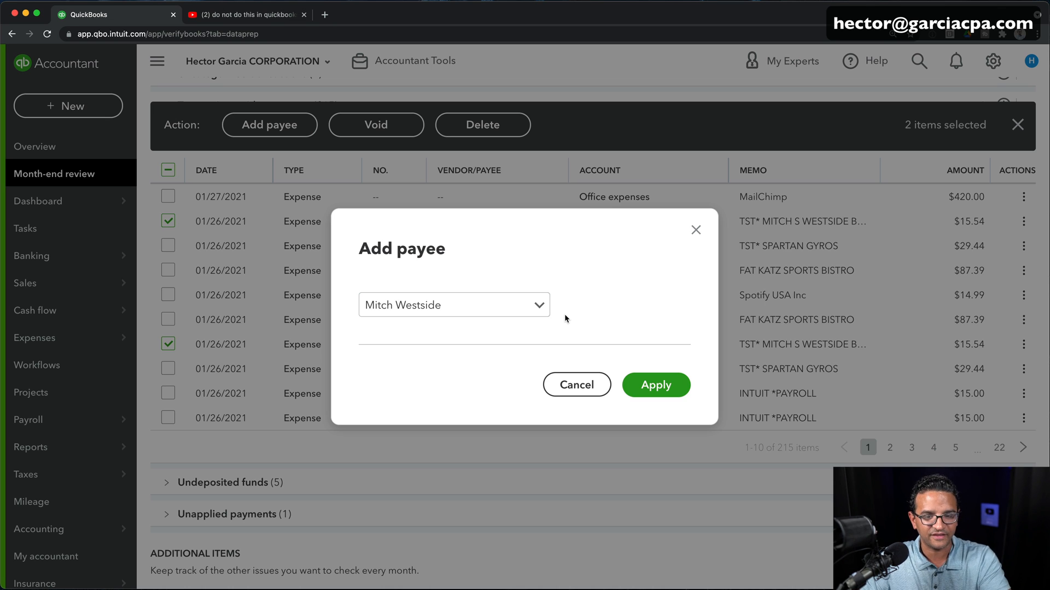
mouse_move(555, 312)
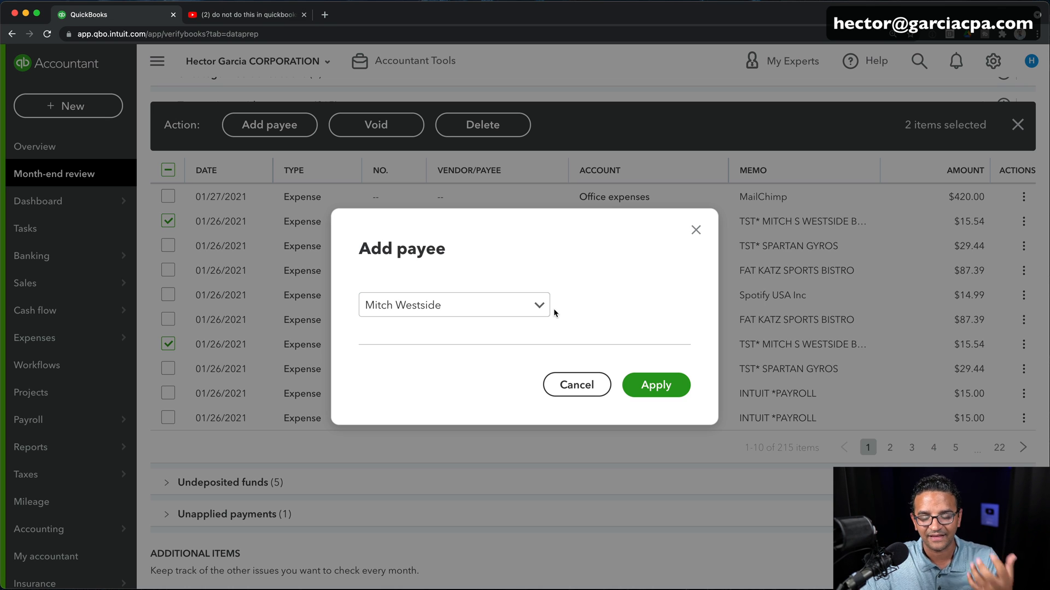
left_click(453, 304)
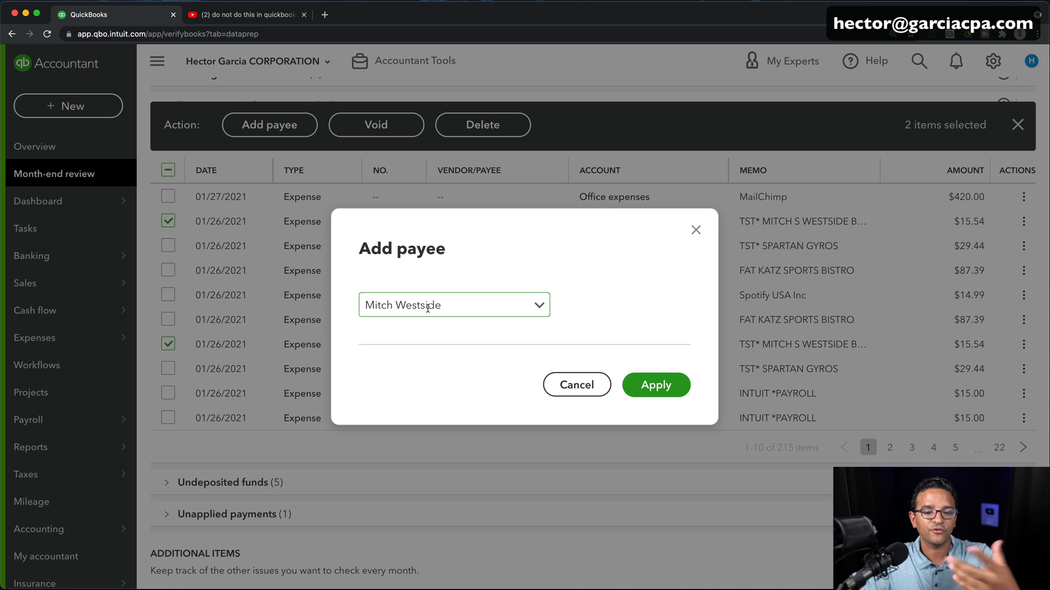
mouse_move(656, 387)
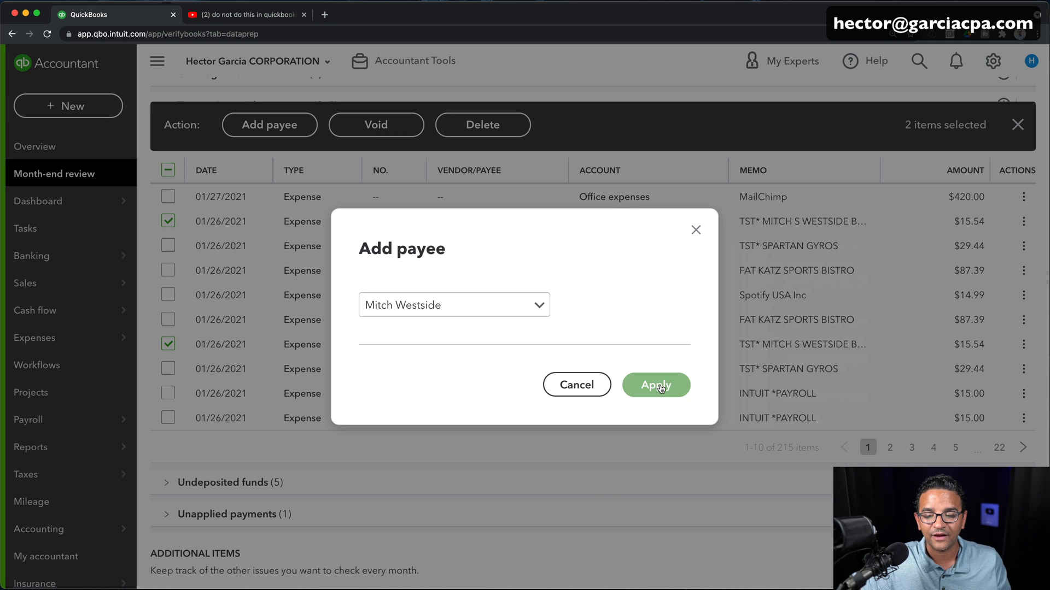
left_click(656, 385)
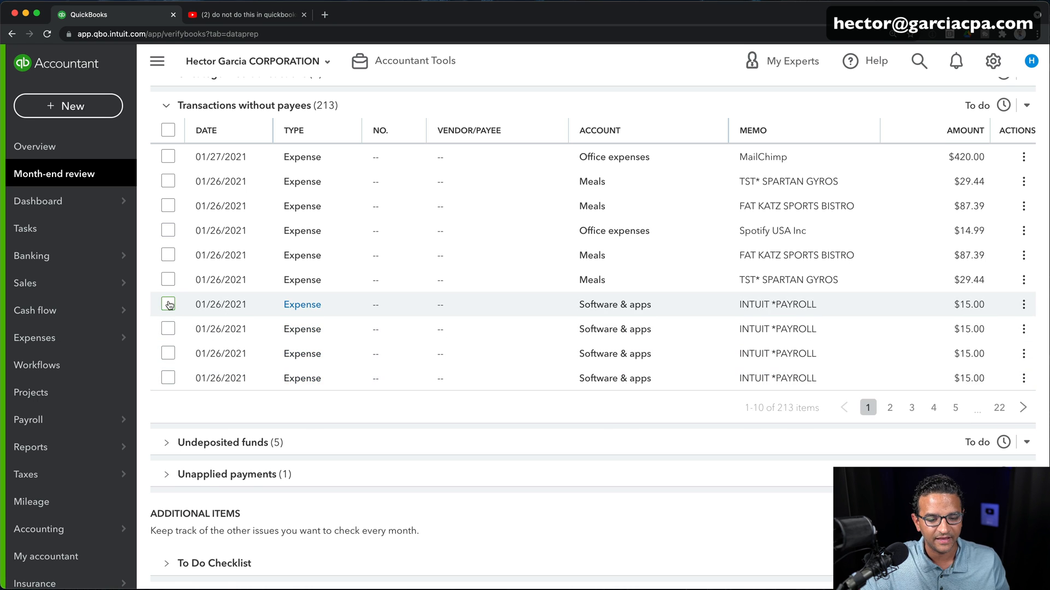
Select the four INTUIT *PAYROLL expenses and apply Intuit Payroll as their payee
left_click(168, 305)
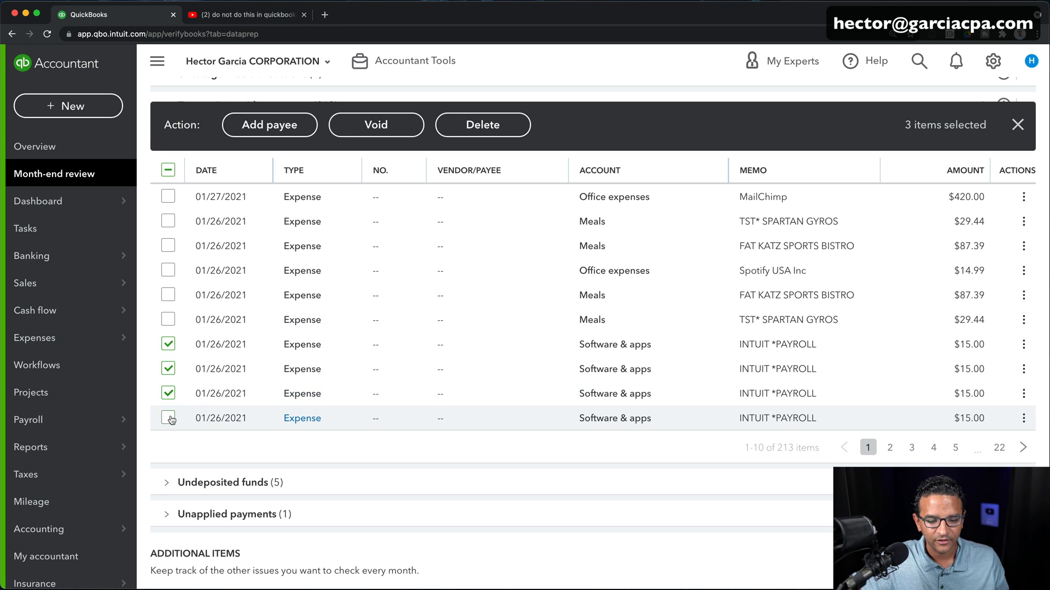
left_click(169, 418)
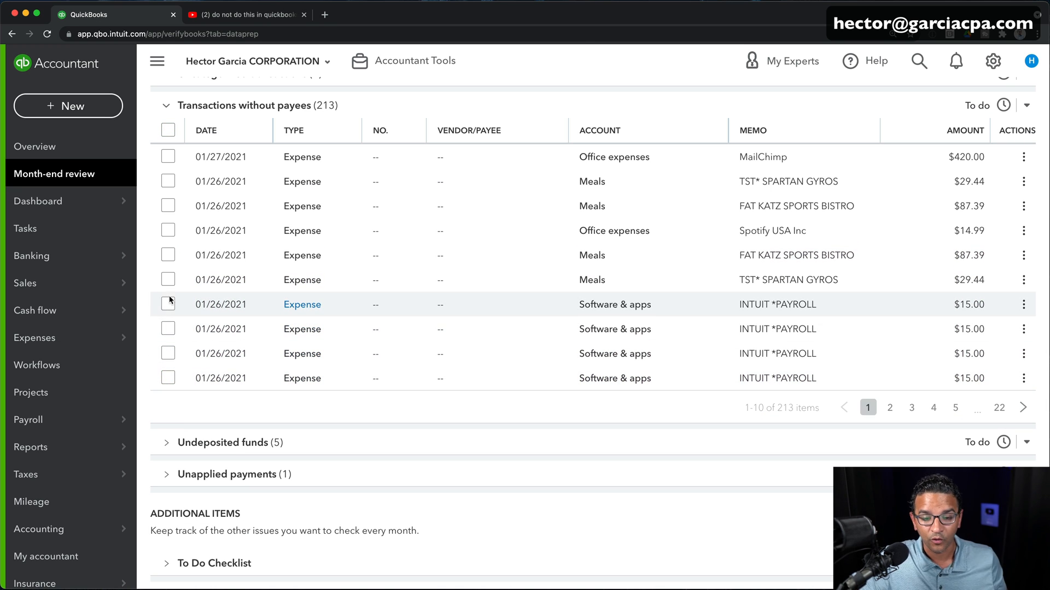
left_click(168, 305)
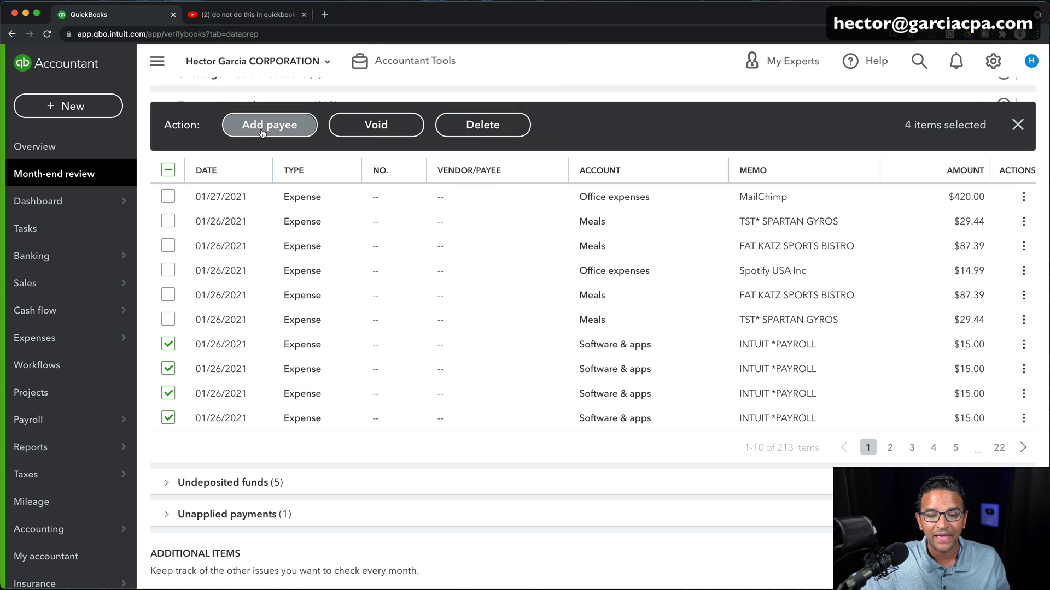
left_click(269, 125)
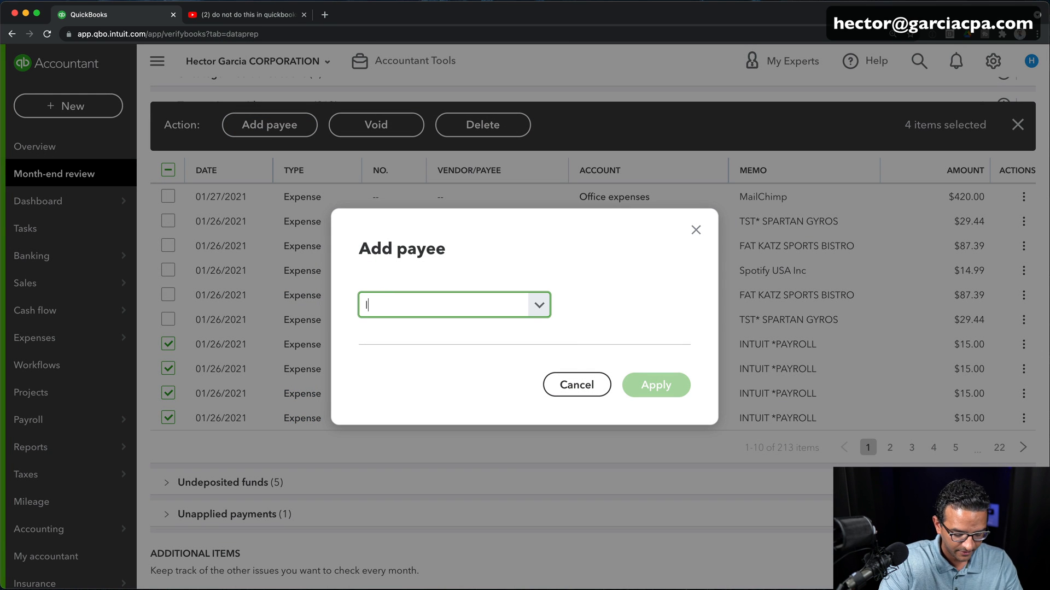
type("Intuit")
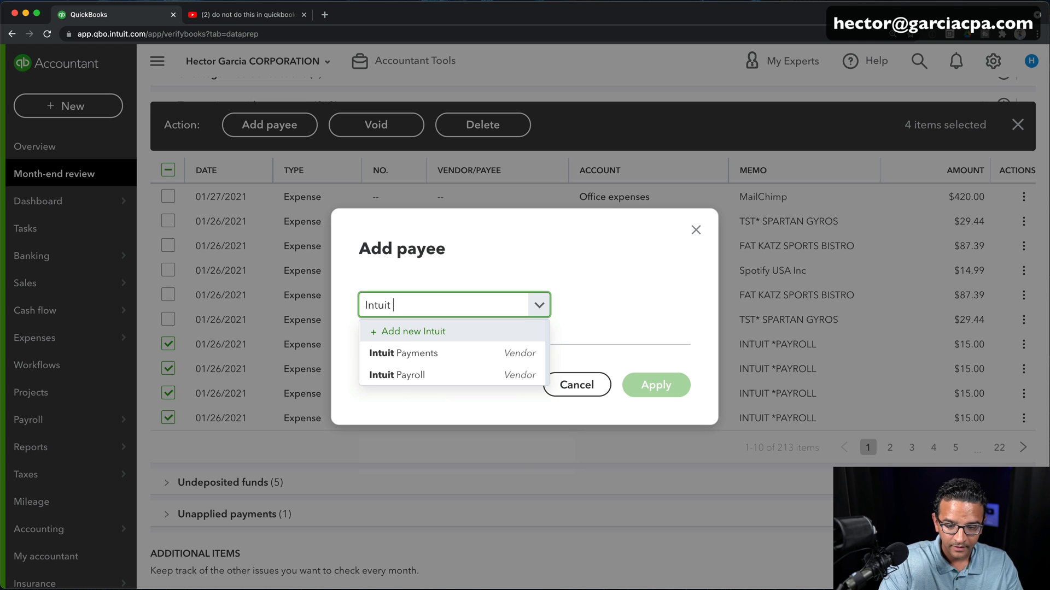
left_click(396, 375)
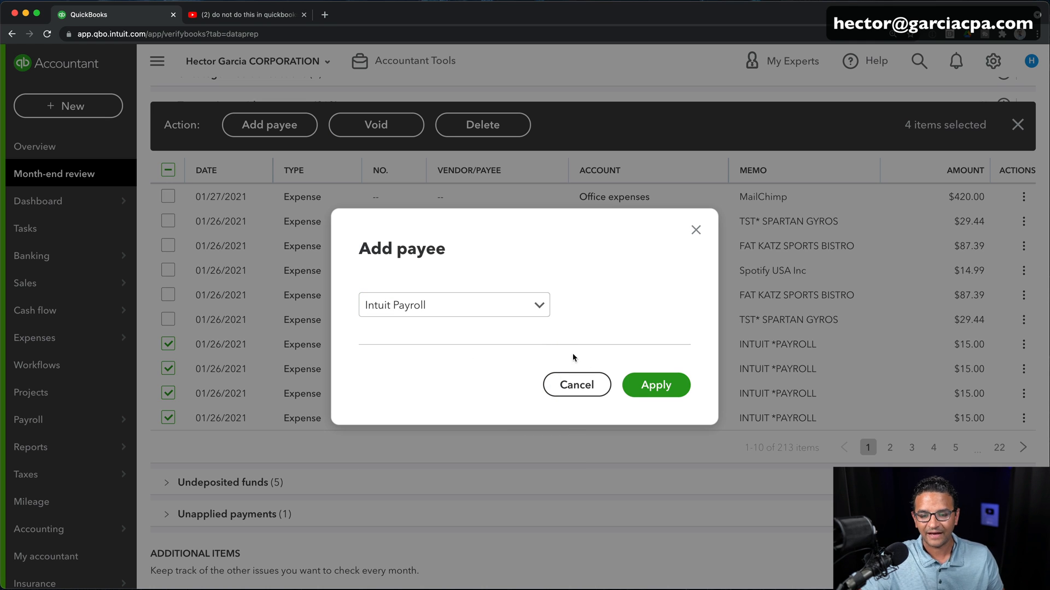
left_click(656, 385)
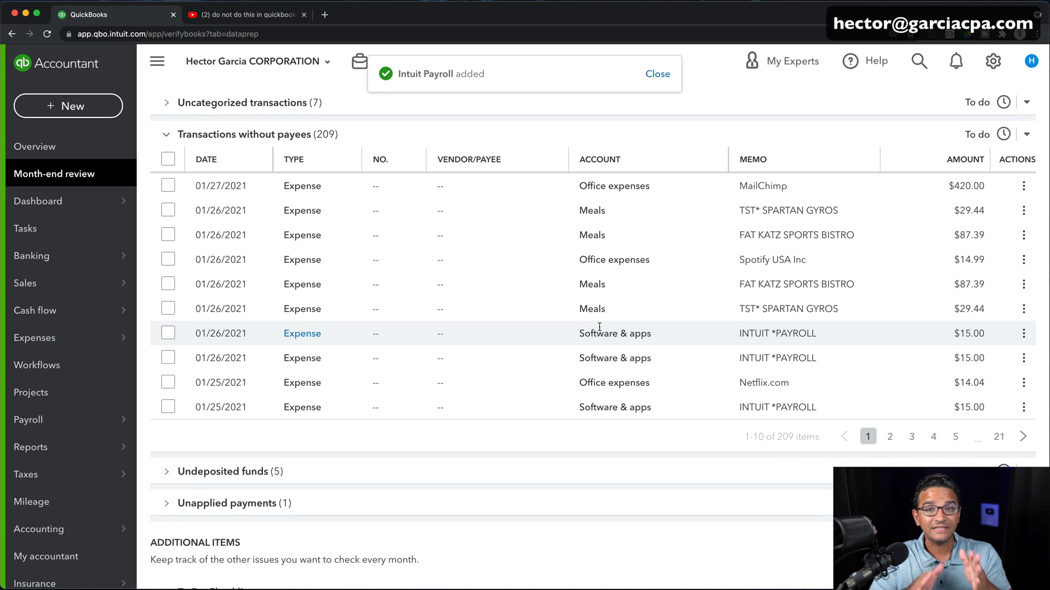
left_click(657, 73)
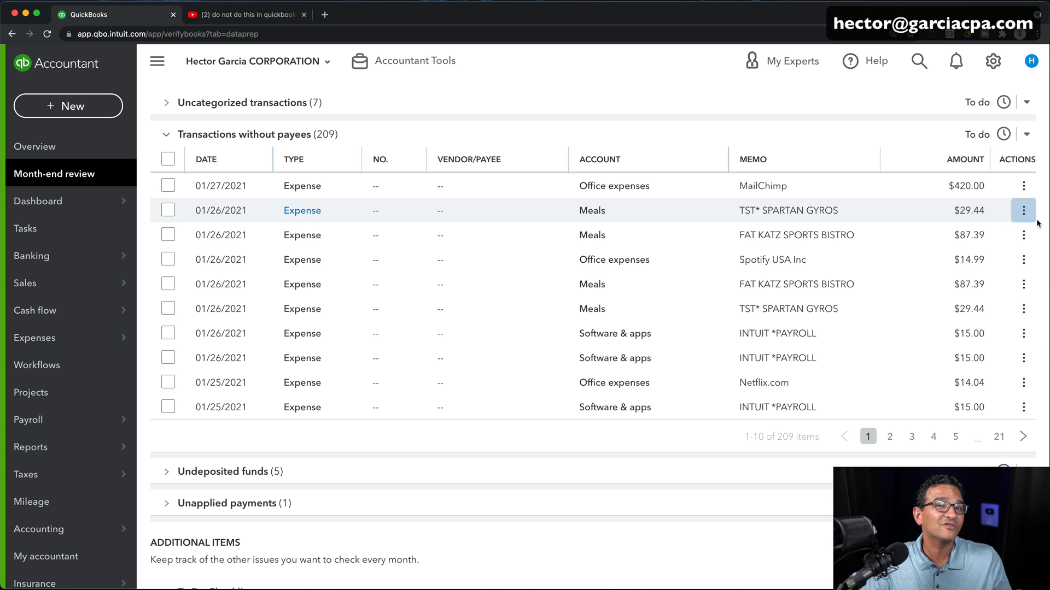
left_click(415, 61)
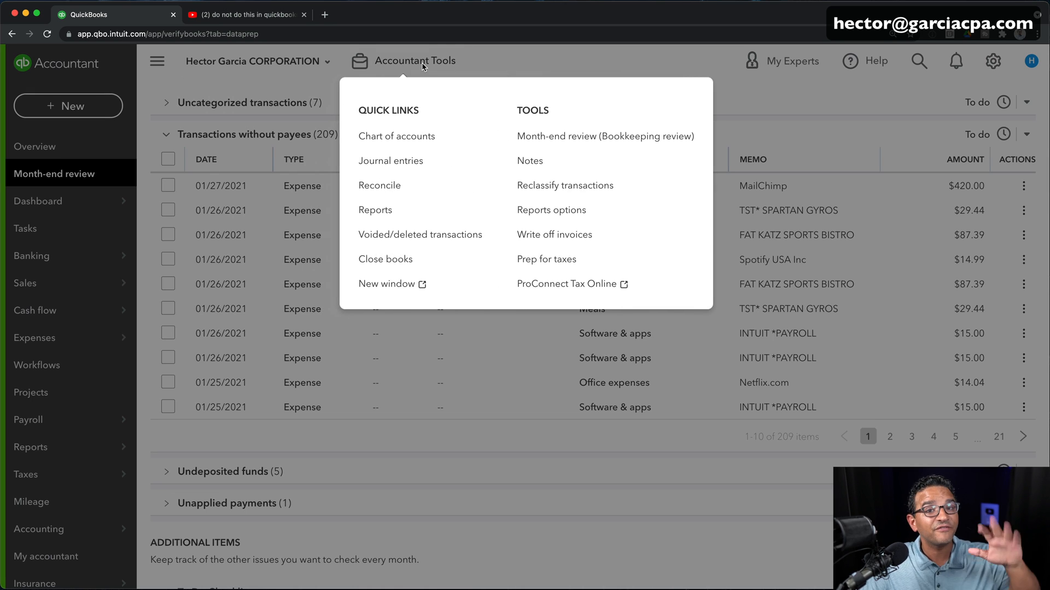
mouse_move(566, 189)
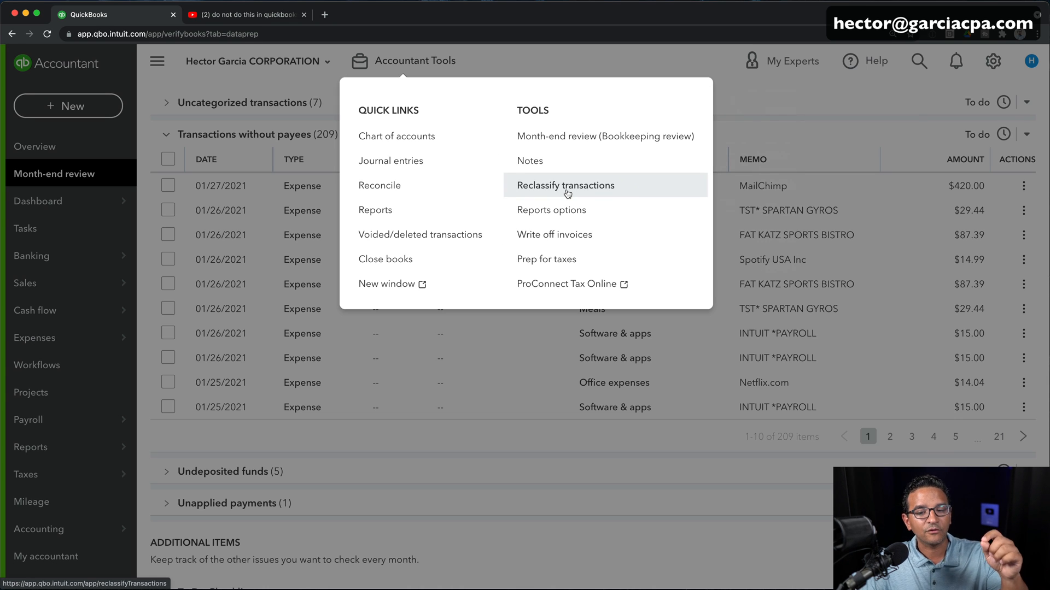
left_click(565, 185)
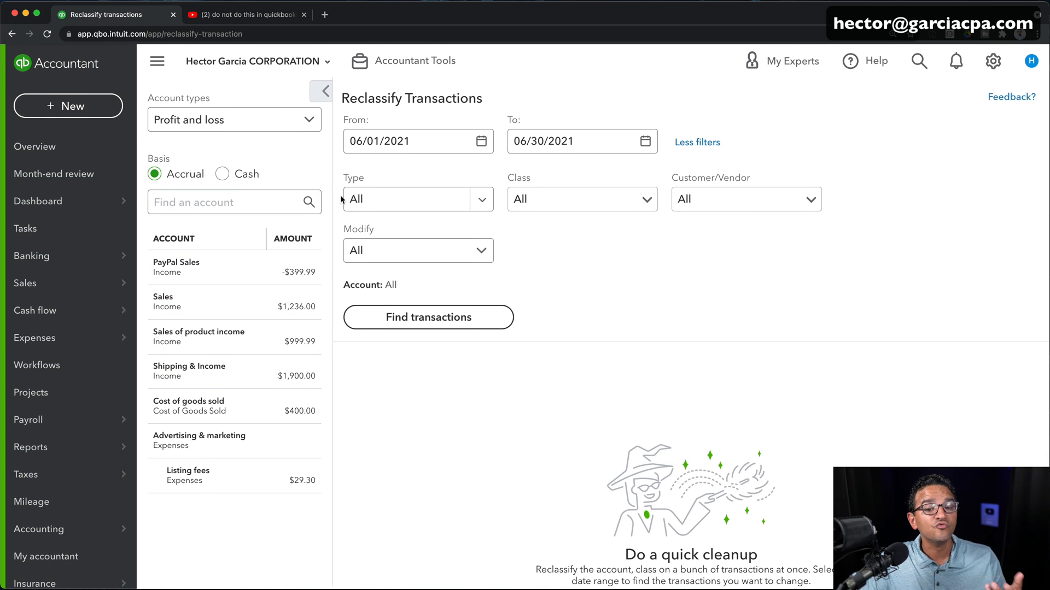
type("01/01/2017")
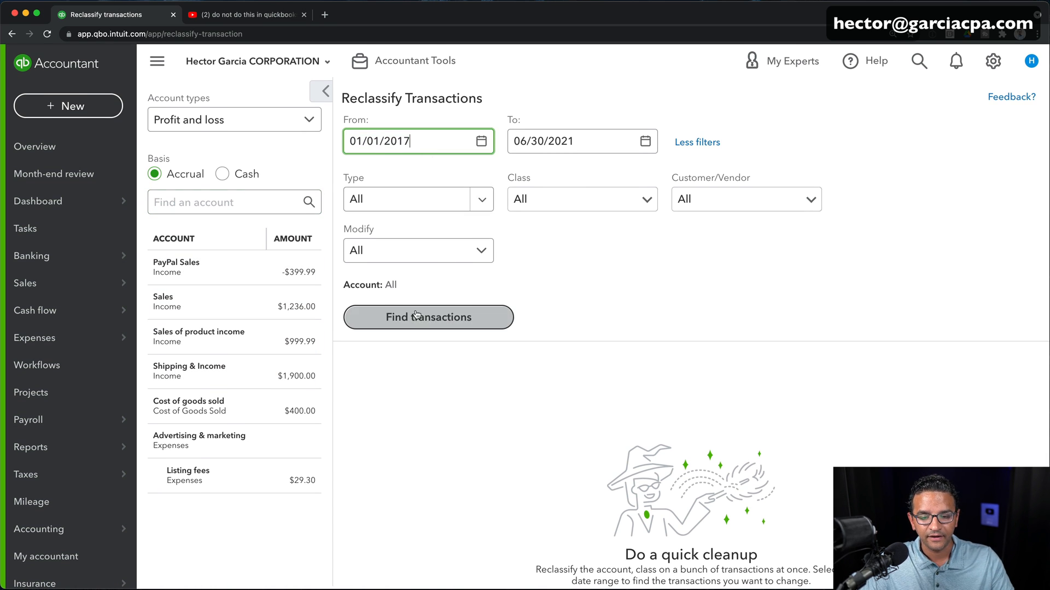
left_click(428, 317)
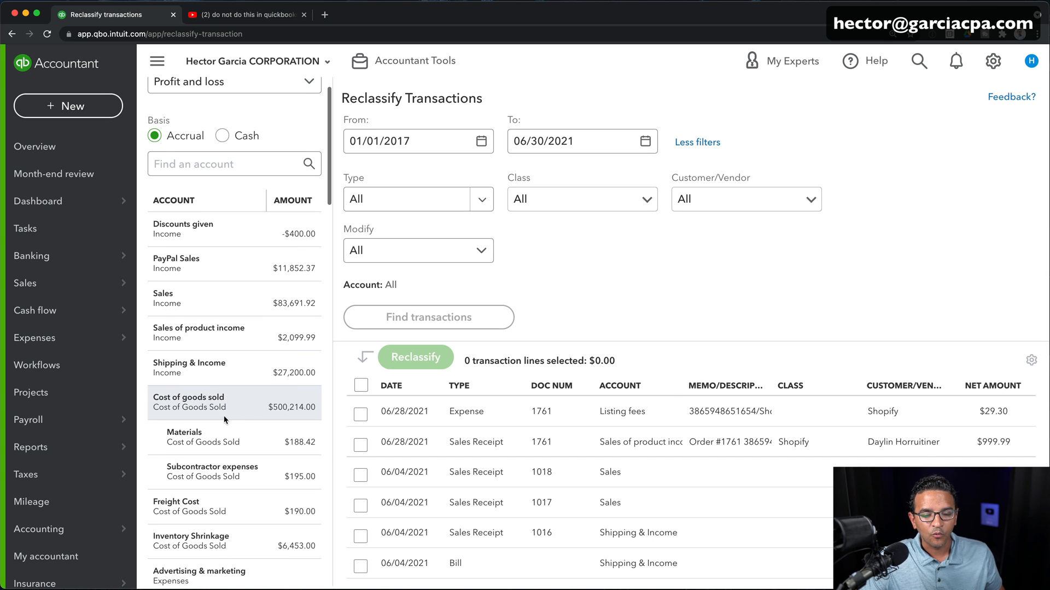
left_click(188, 402)
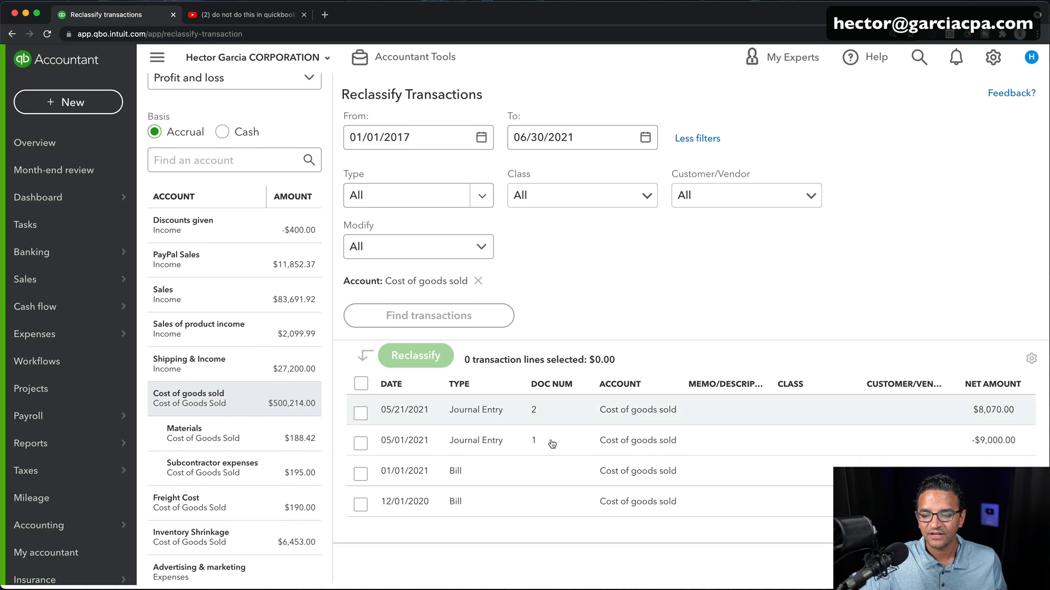
left_click(360, 509)
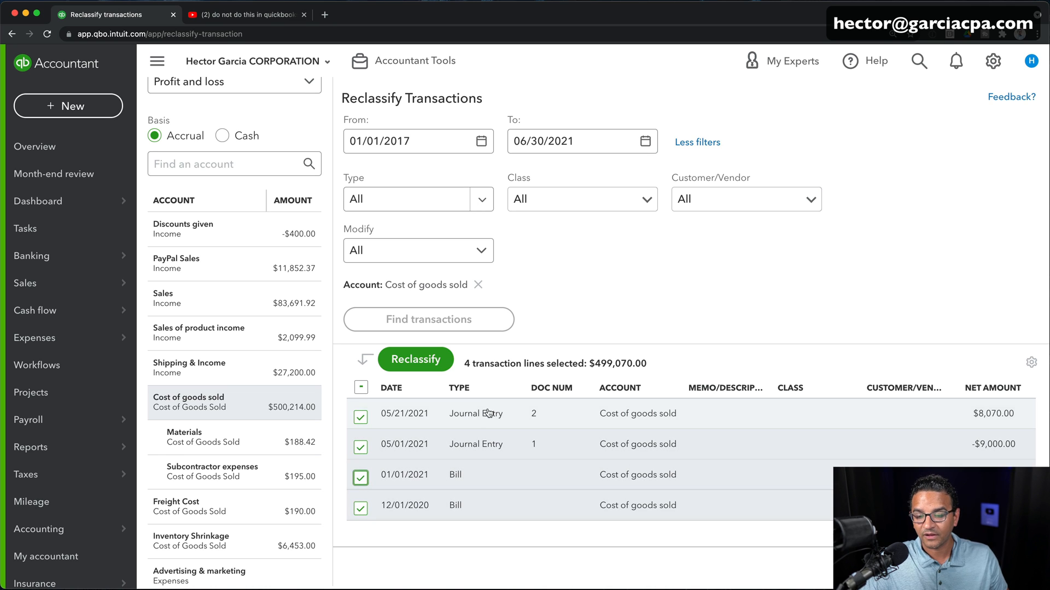
left_click(790, 388)
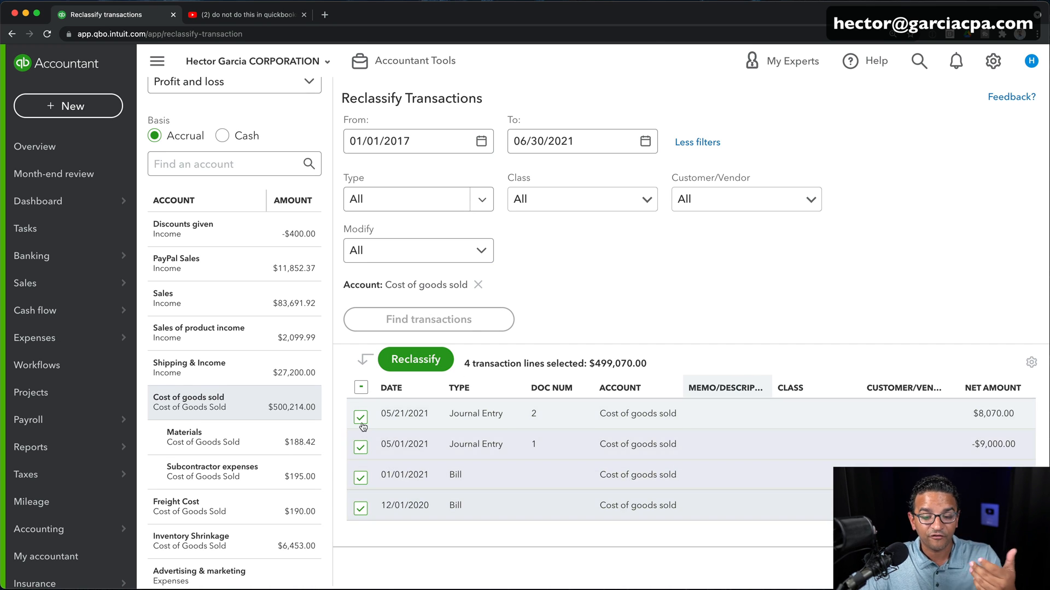
left_click(361, 418)
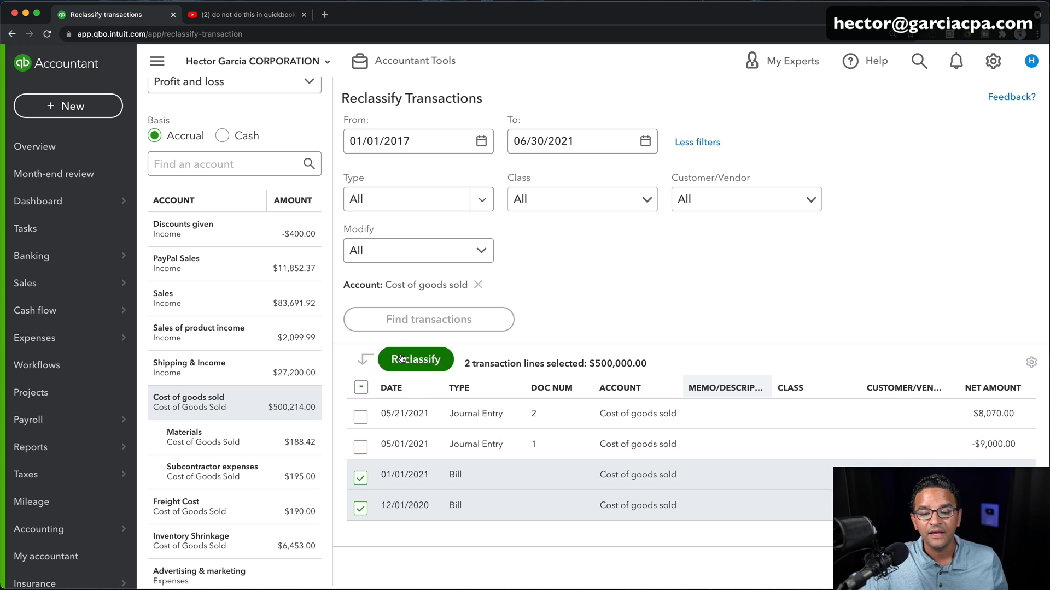
left_click(415, 359)
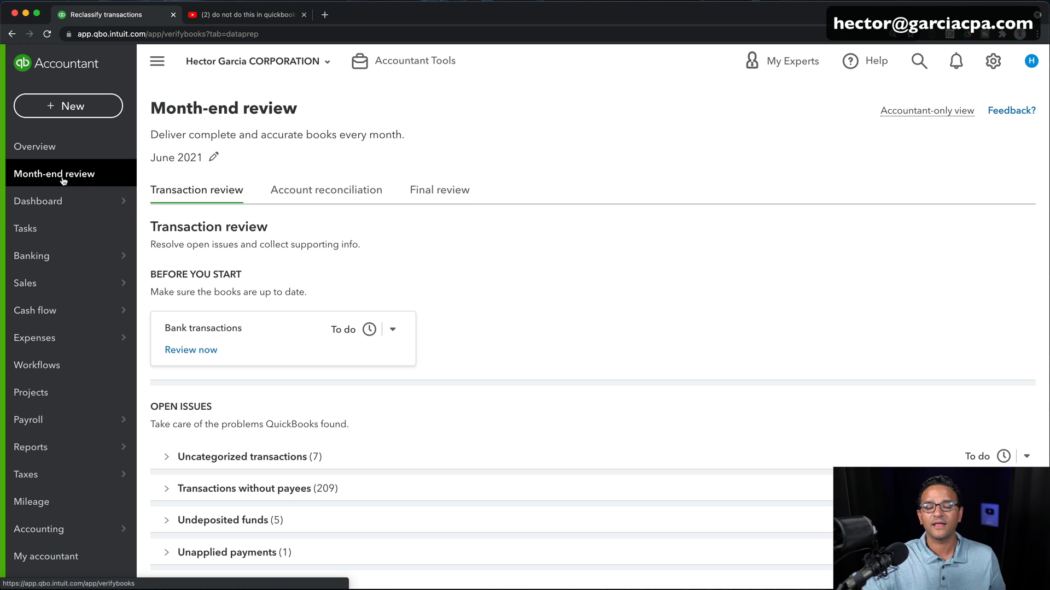
Expand the Transactions without payees list and scroll down through it
left_click(244, 489)
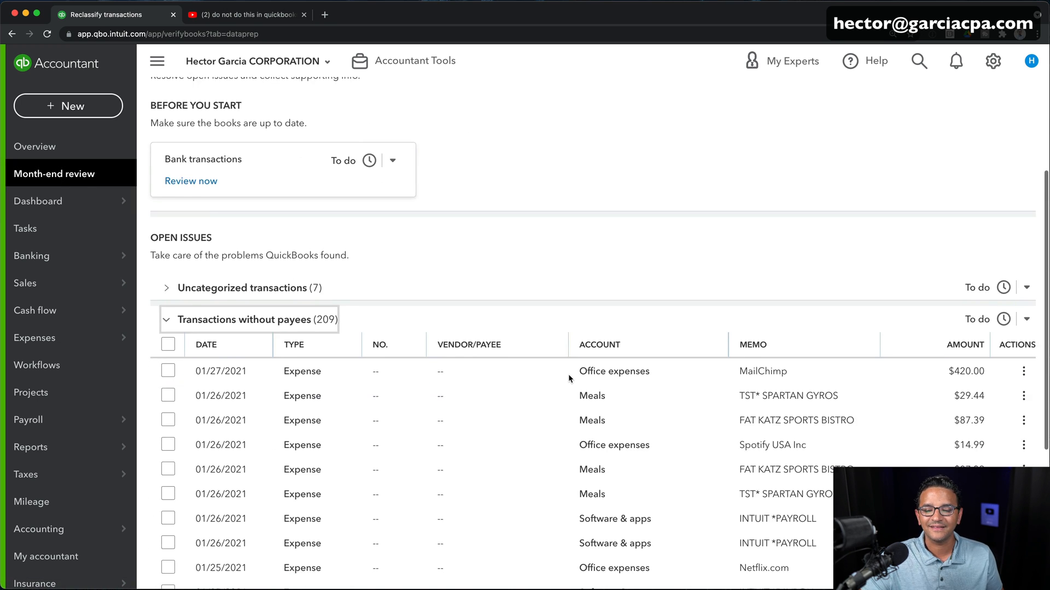
scroll("down", 3)
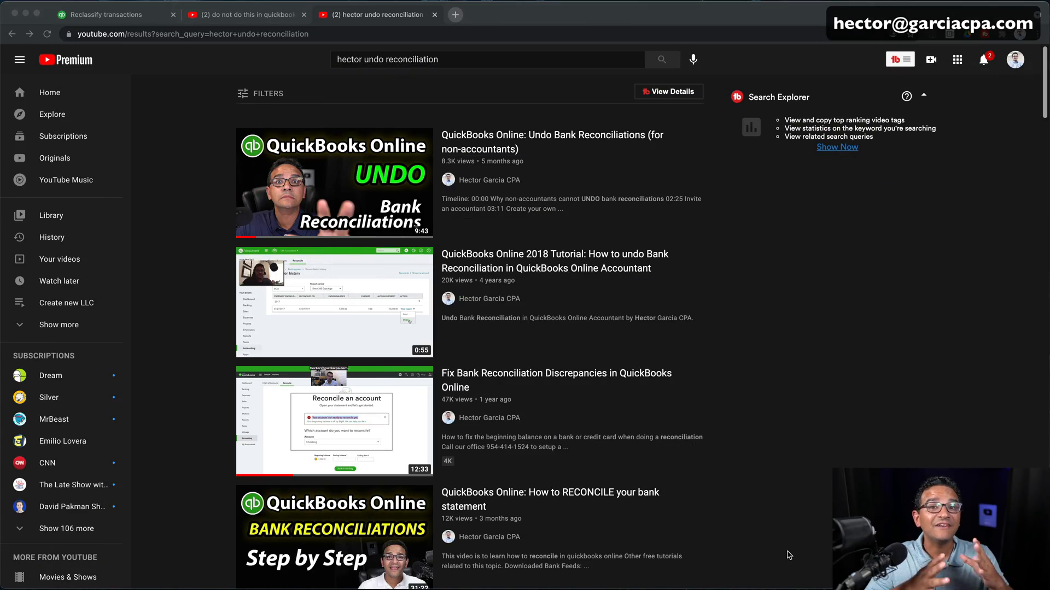
mouse_move(623, 211)
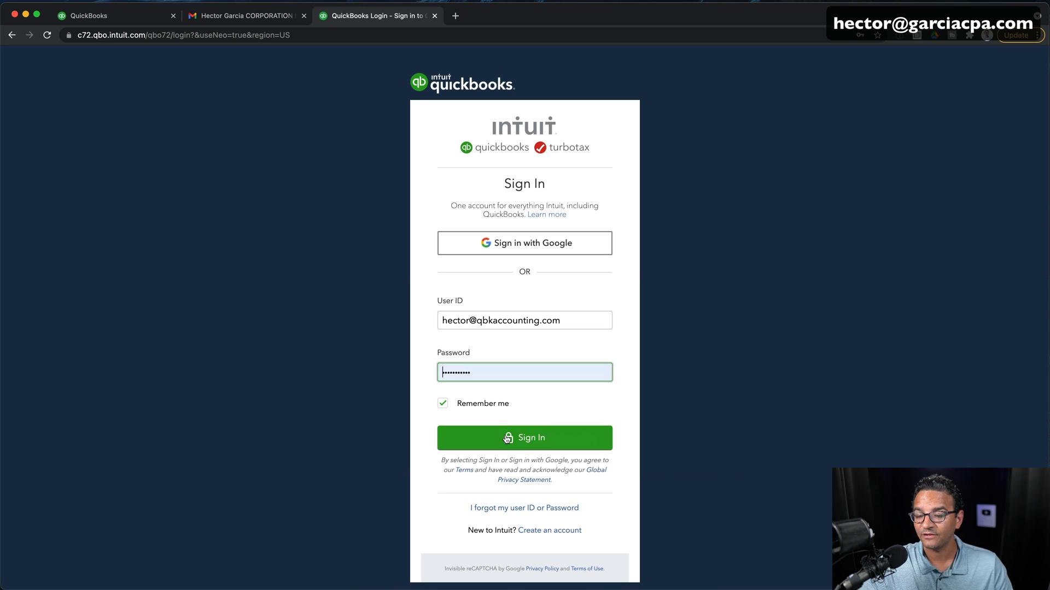
Sign in and open Garcia Consulting's practice from the company selection list
left_click(524, 437)
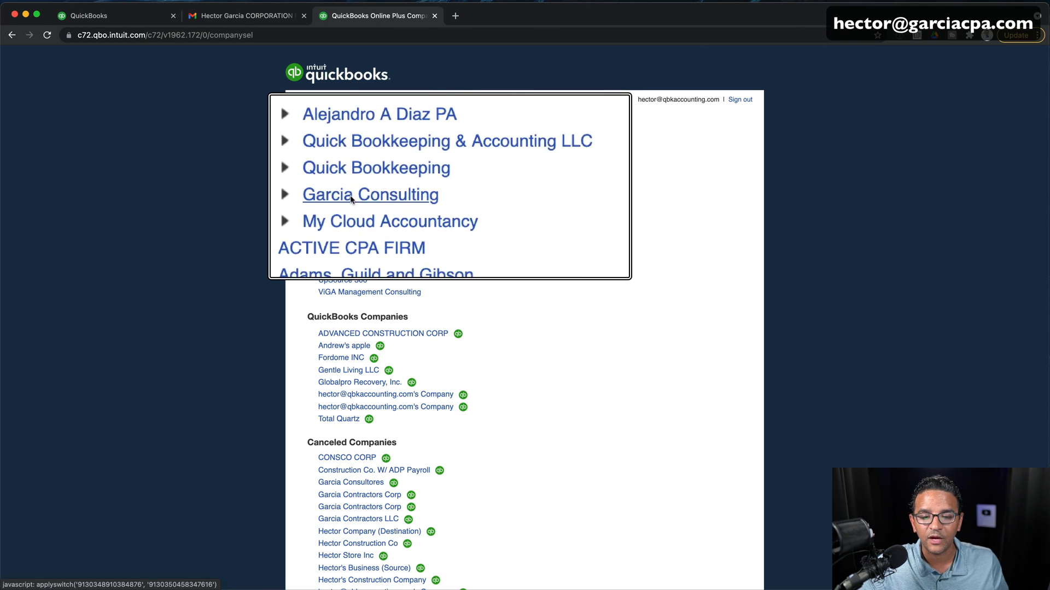
left_click(370, 195)
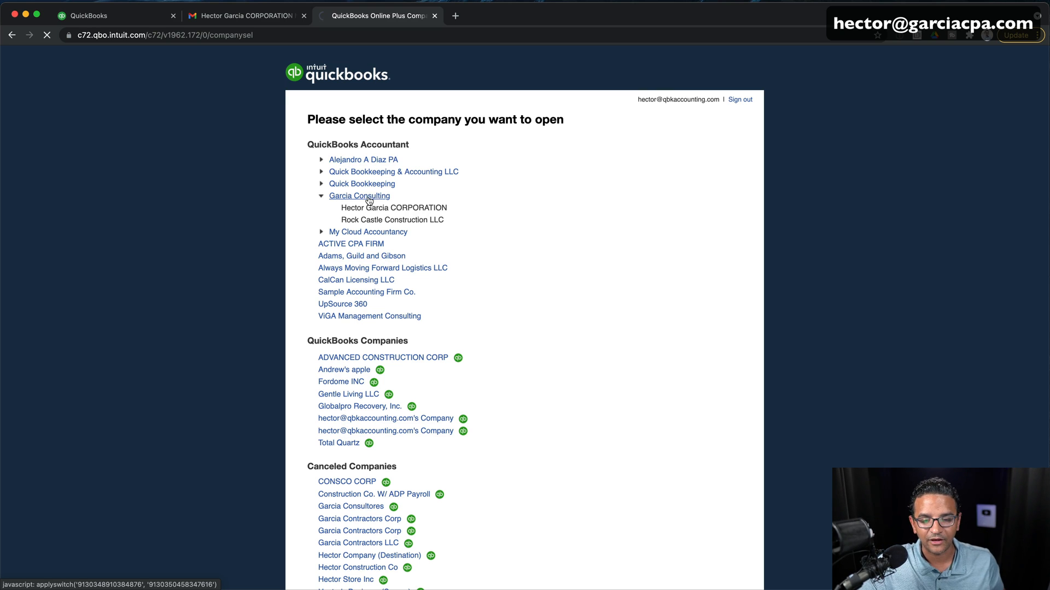
left_click(359, 195)
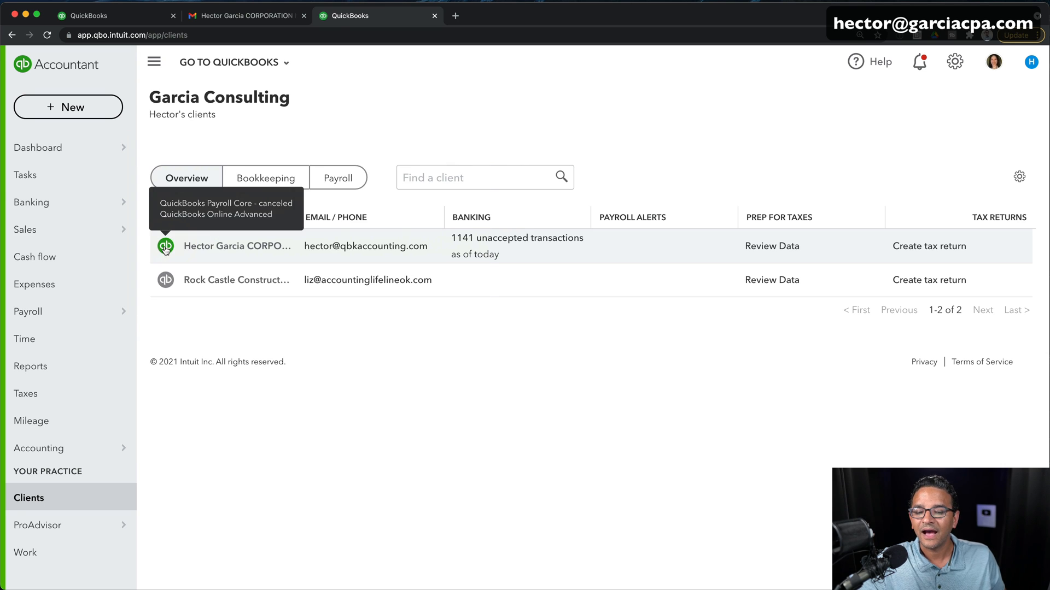
Open Hector Garcia CORPORATION's company dashboard and show the accountant tools list
left_click(166, 247)
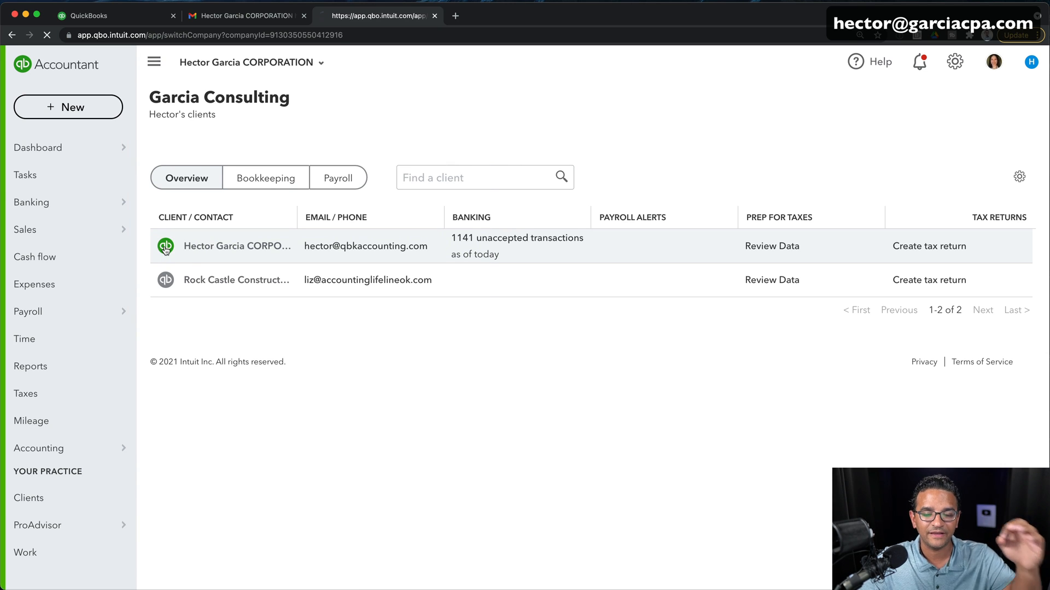
left_click(166, 250)
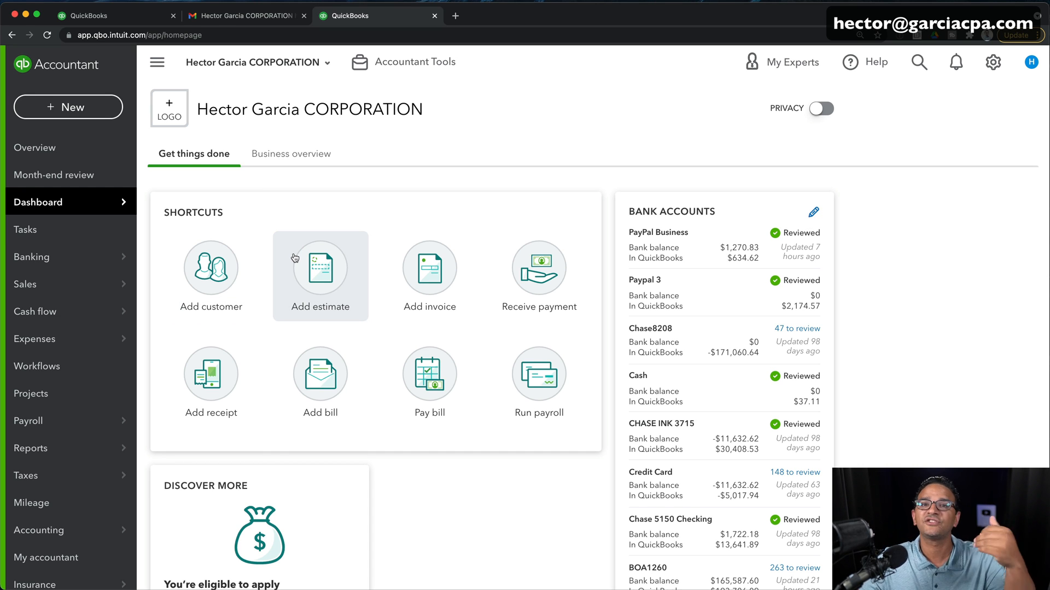
mouse_move(288, 262)
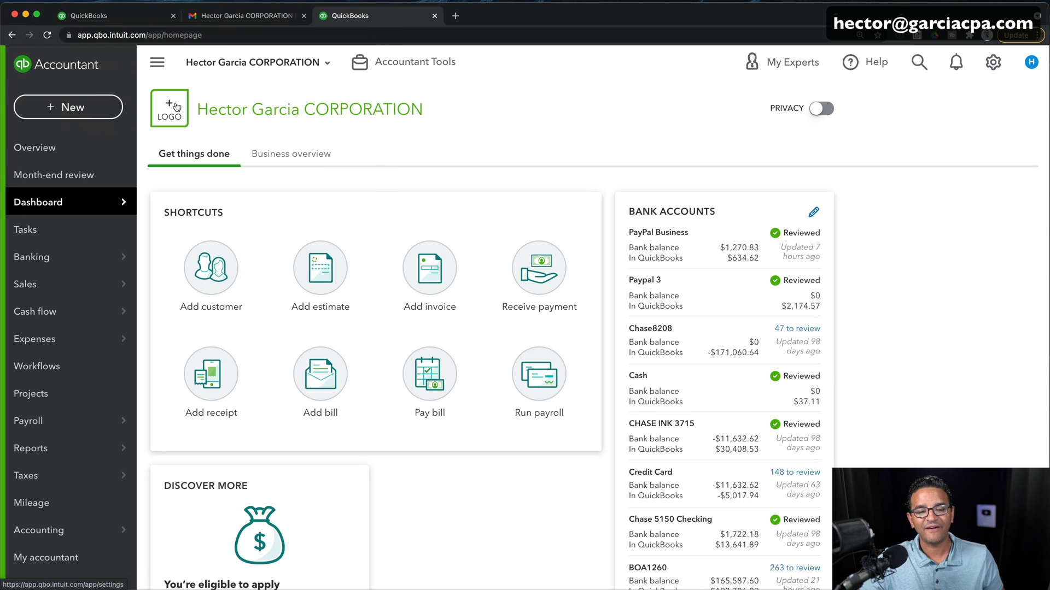
mouse_move(174, 105)
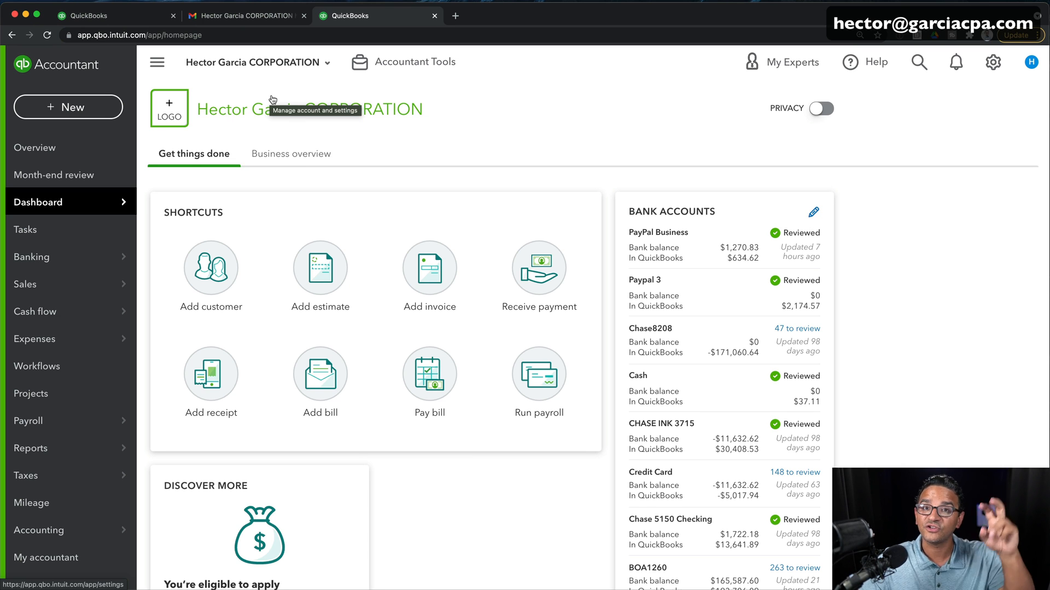
left_click(413, 61)
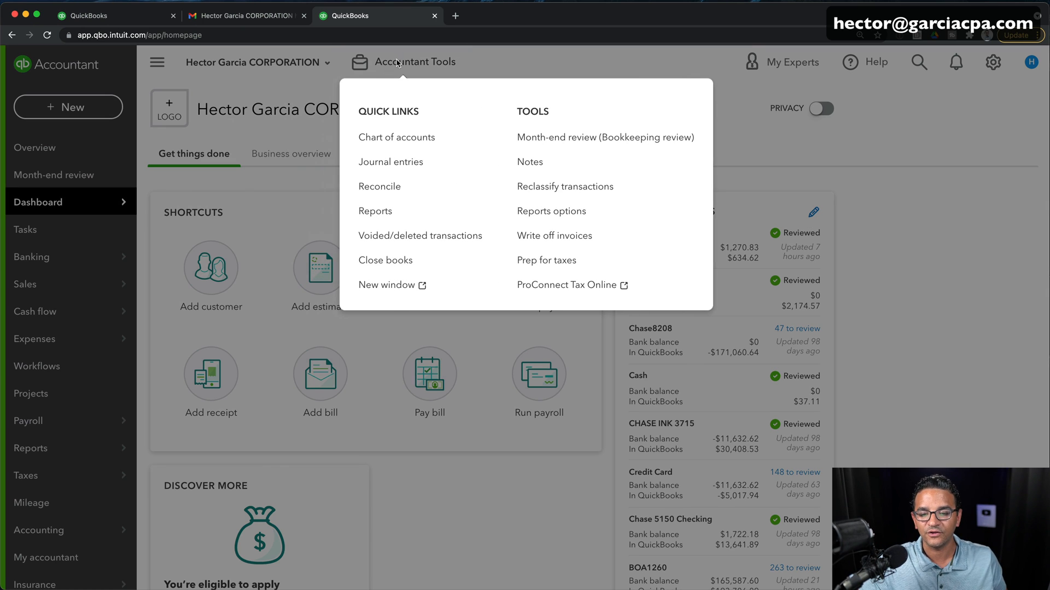
mouse_move(583, 170)
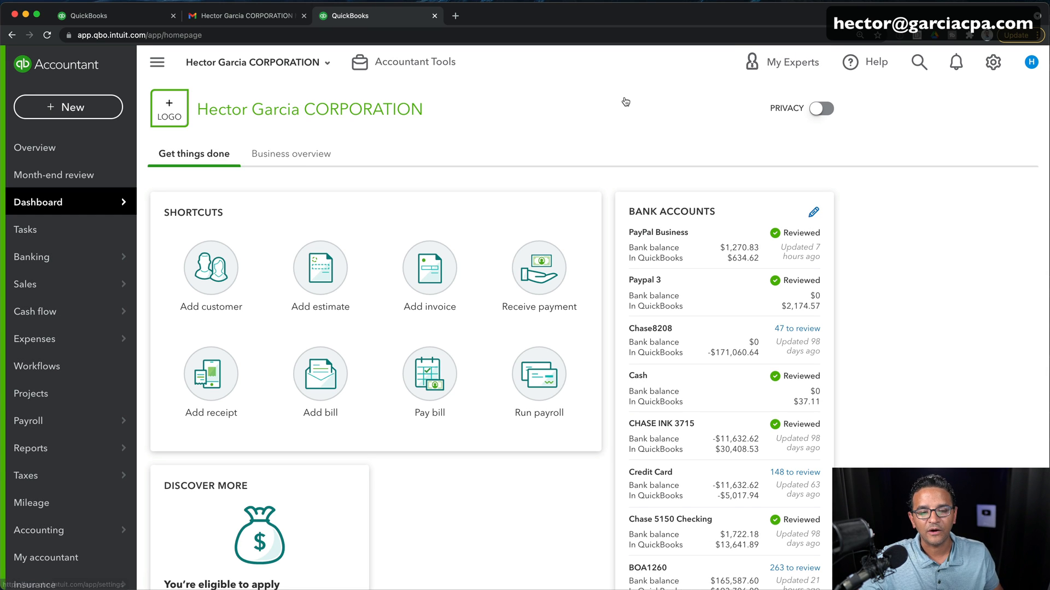
mouse_move(626, 102)
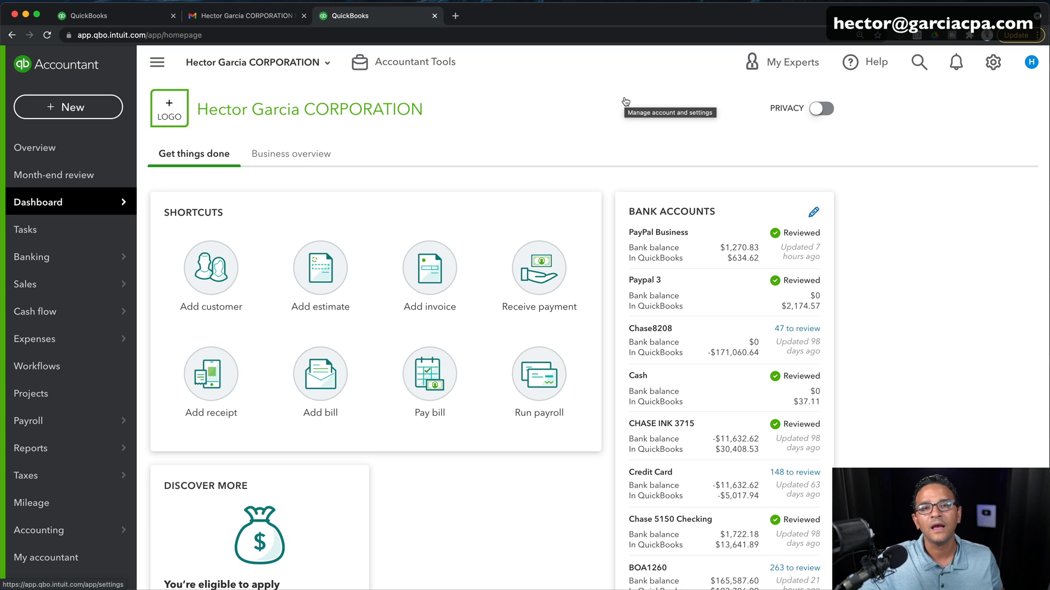
mouse_move(847, 132)
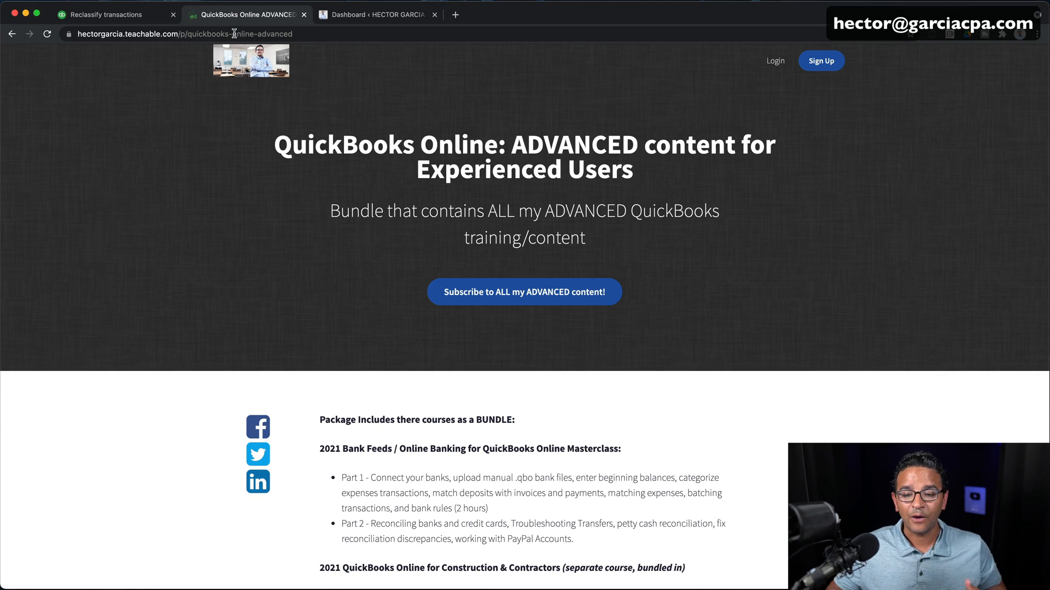
Browse the ADVANCED bundle's courses and start the $50/month subscription checkout
scroll("down", 3)
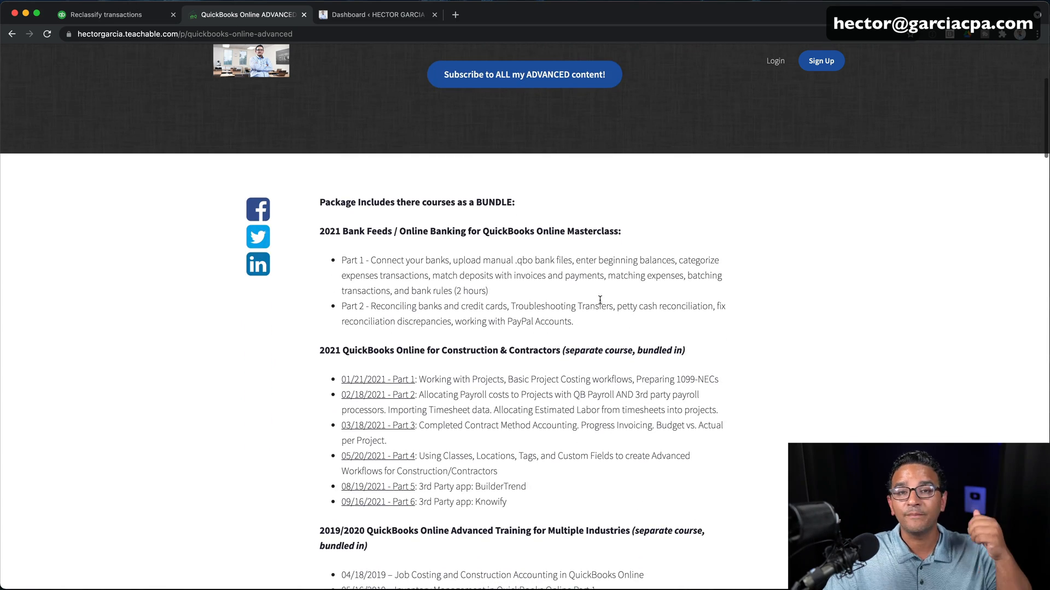
scroll("down", 3)
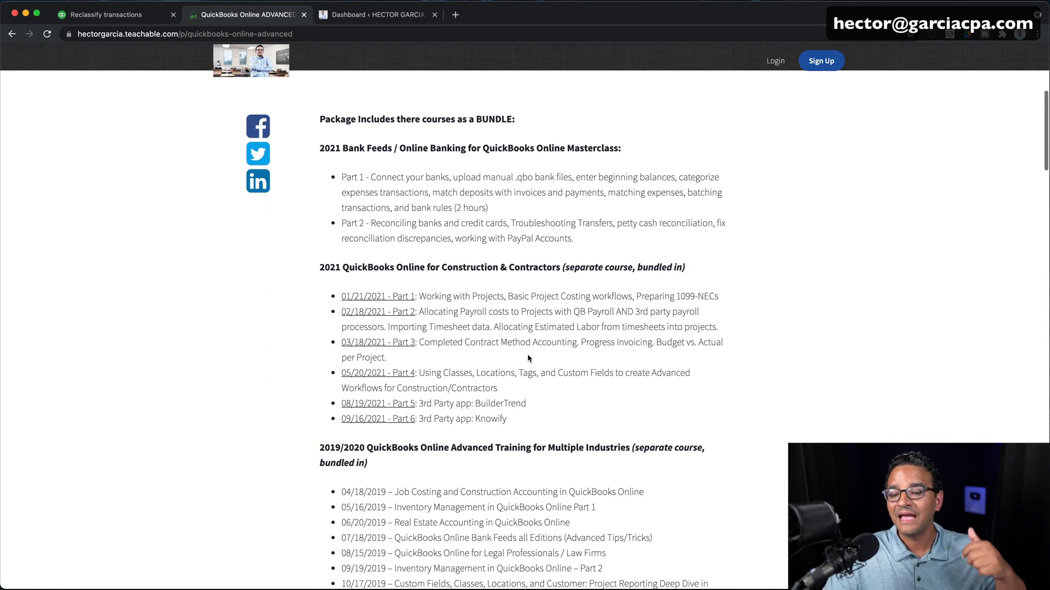
scroll("down", 3)
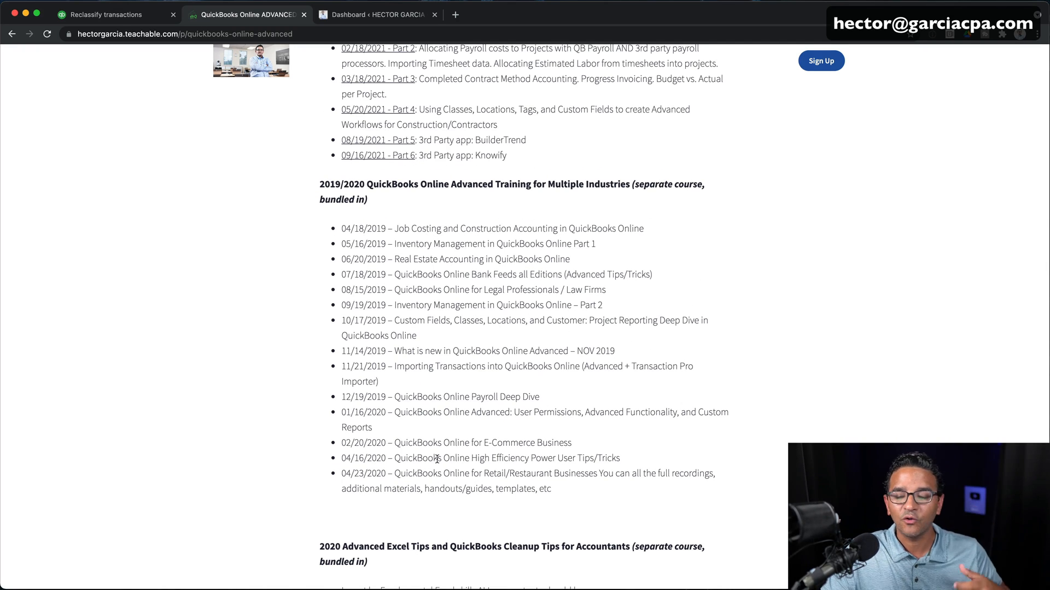
scroll("down", 3)
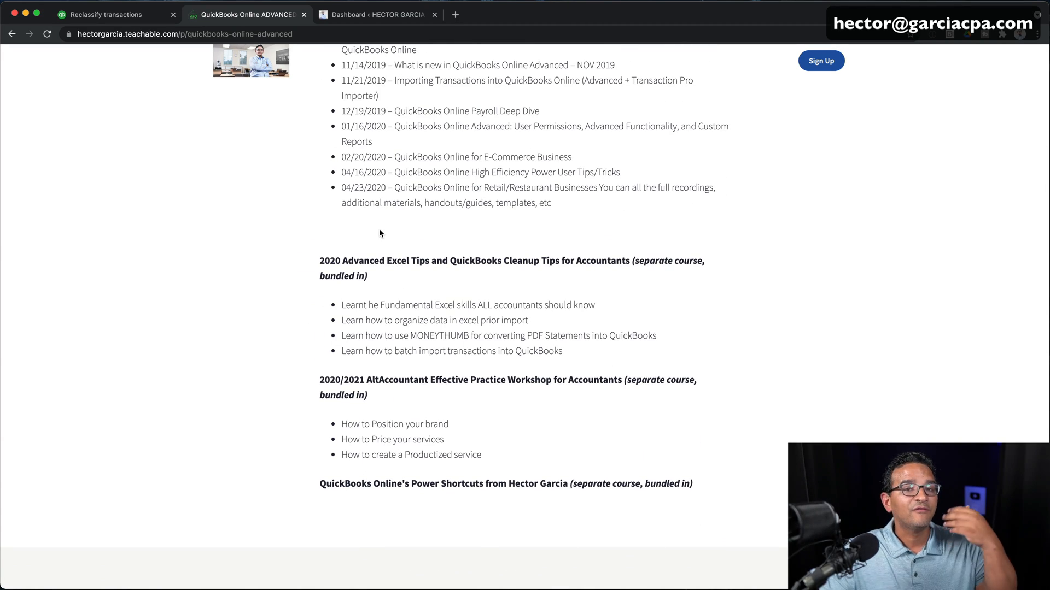
scroll("down", 3)
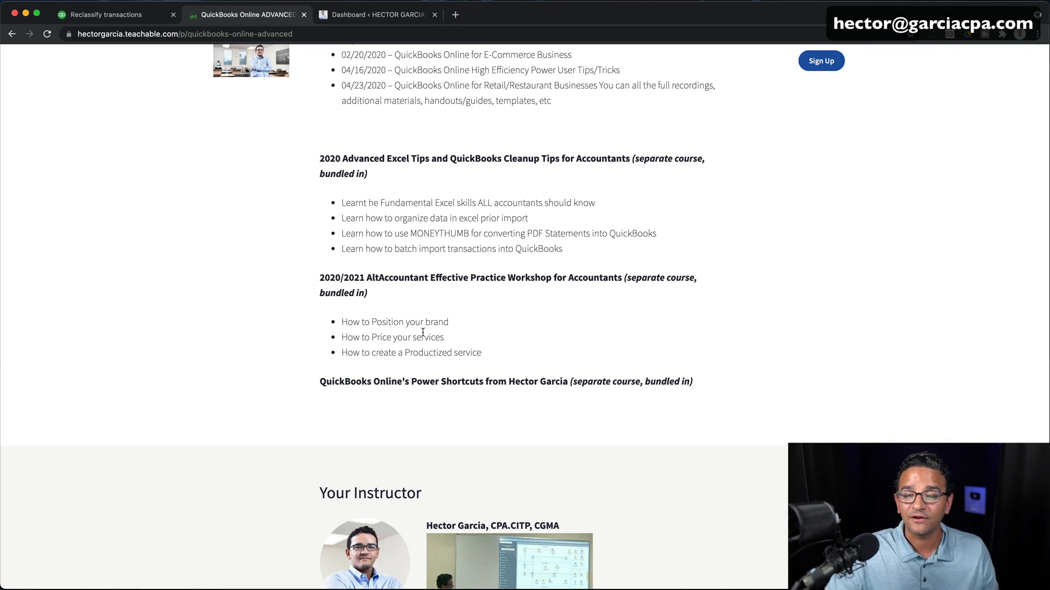
scroll("up", 3)
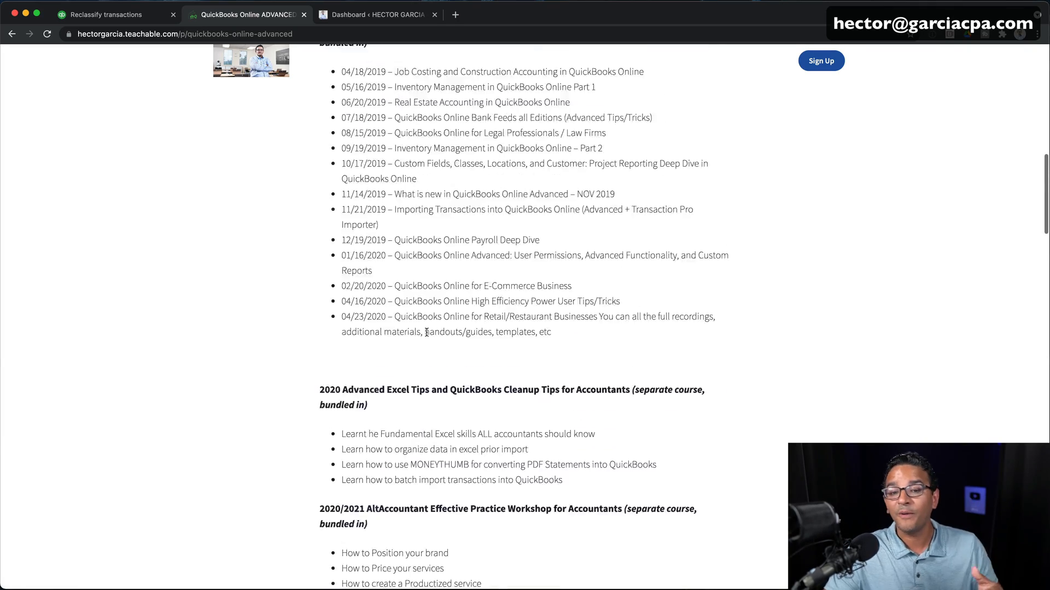
scroll("up", 3)
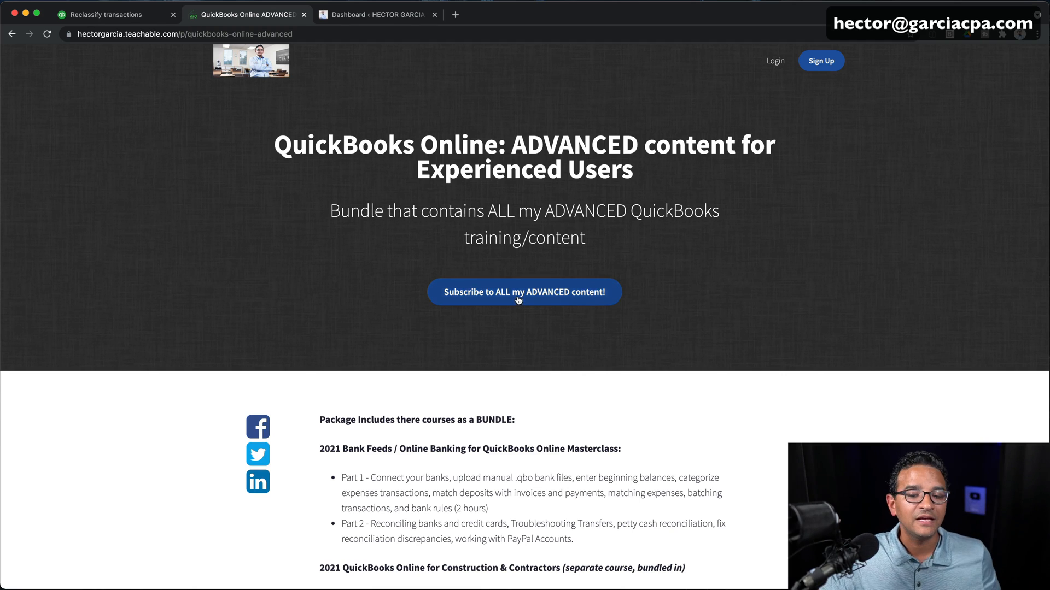
mouse_move(501, 300)
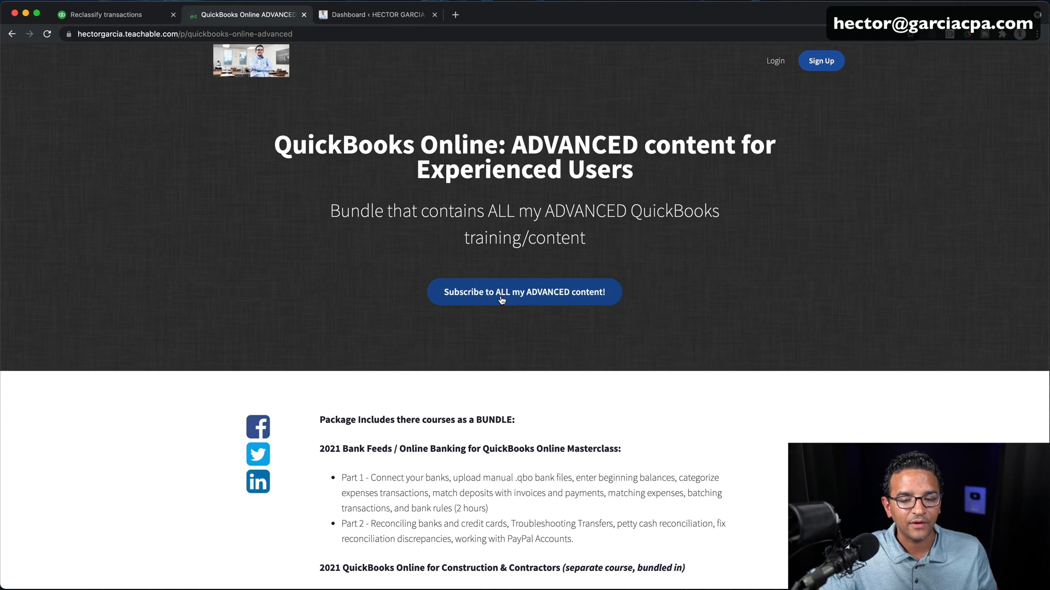
left_click(525, 292)
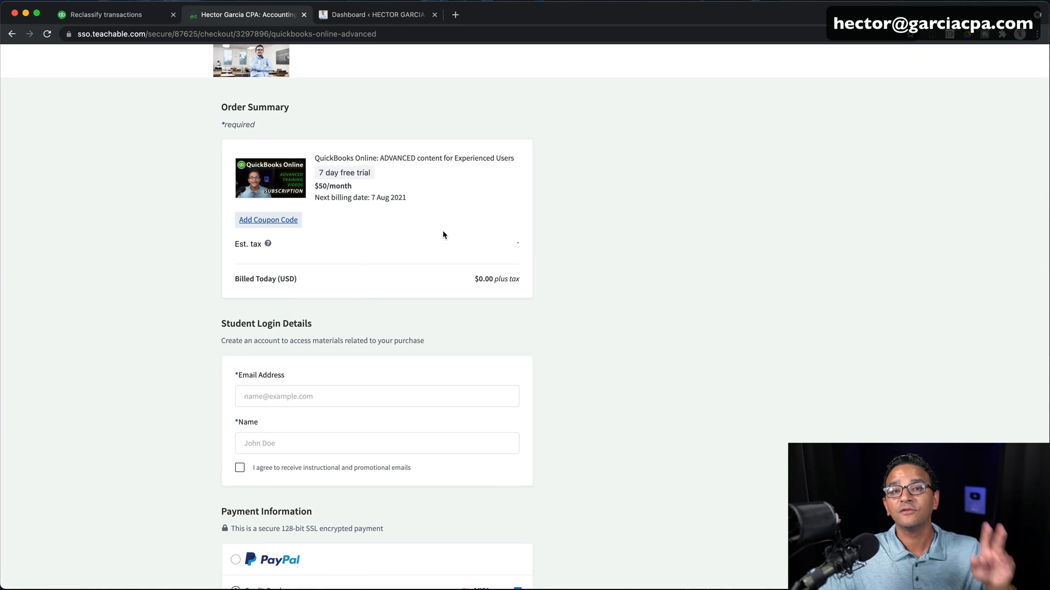
mouse_move(436, 241)
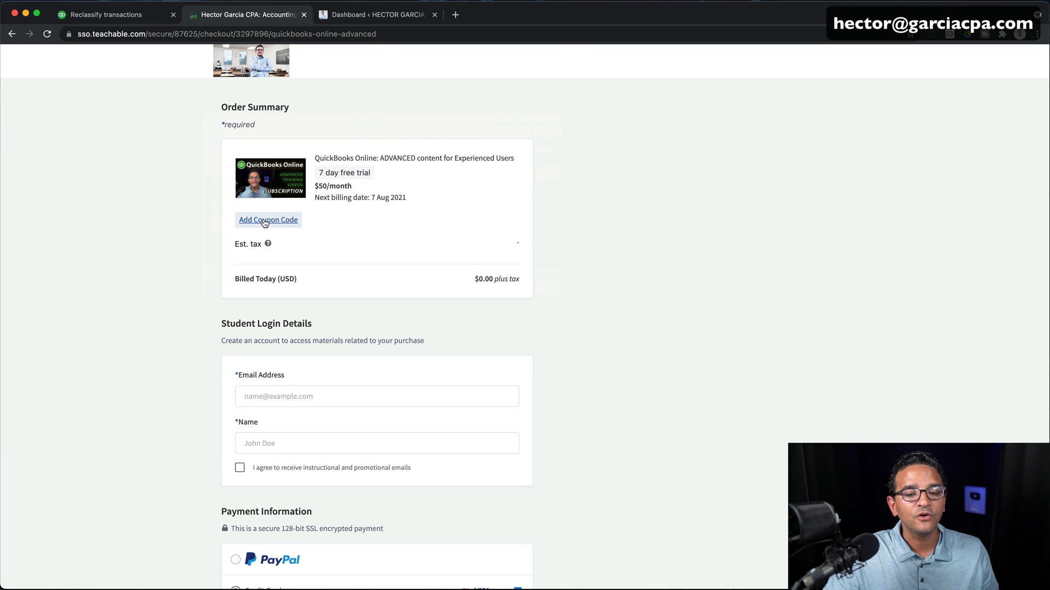
Enter coupon code EARLY50 and apply it for $25.00 off
type("EARLY50")
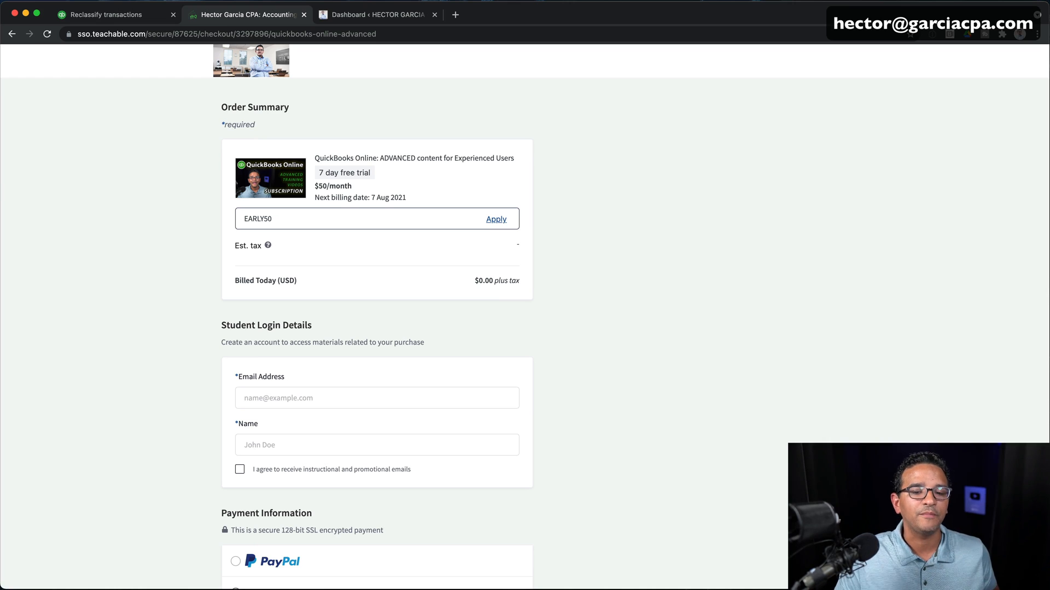
left_click(496, 219)
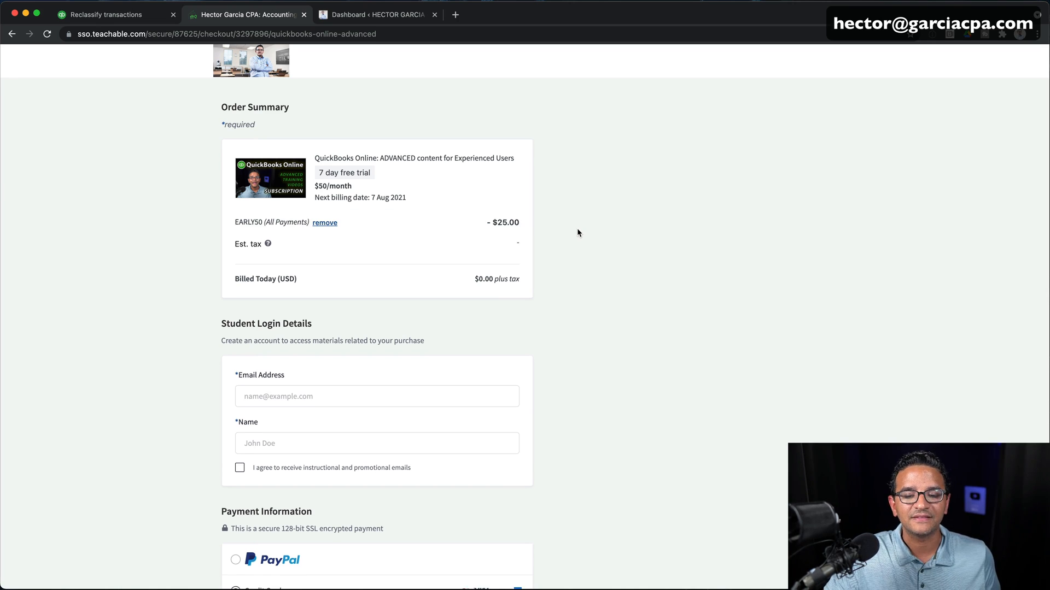